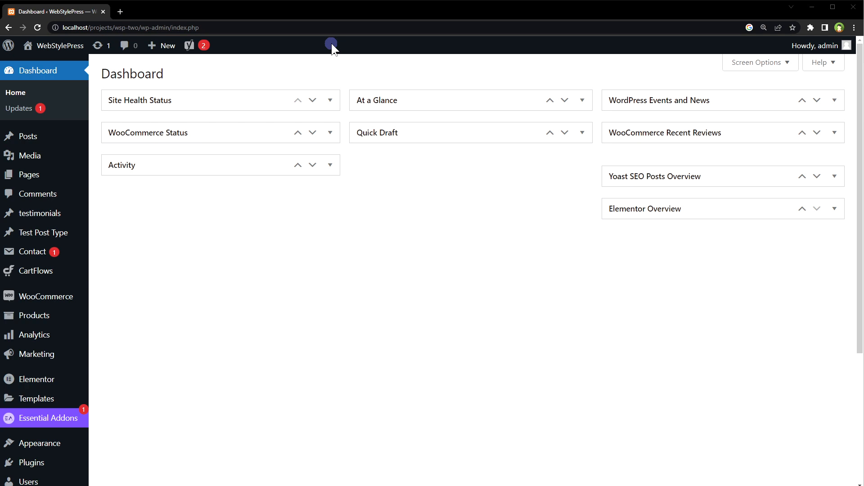
mouse_move(32, 362)
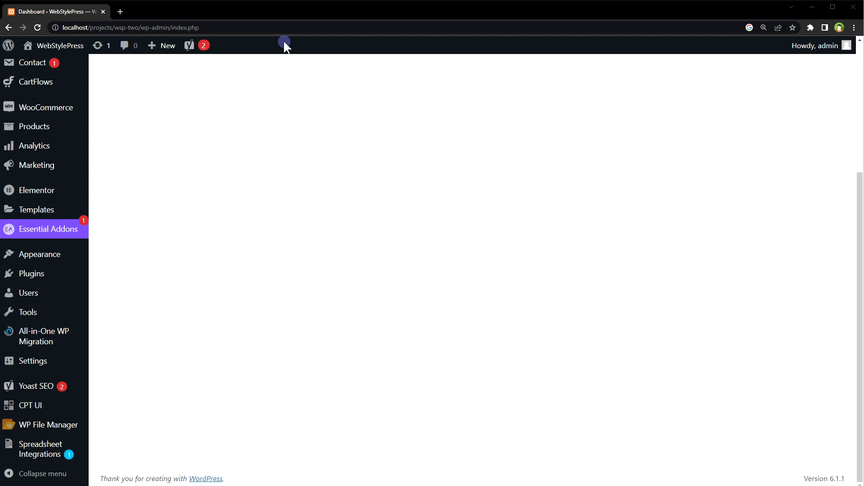
mouse_move(32, 274)
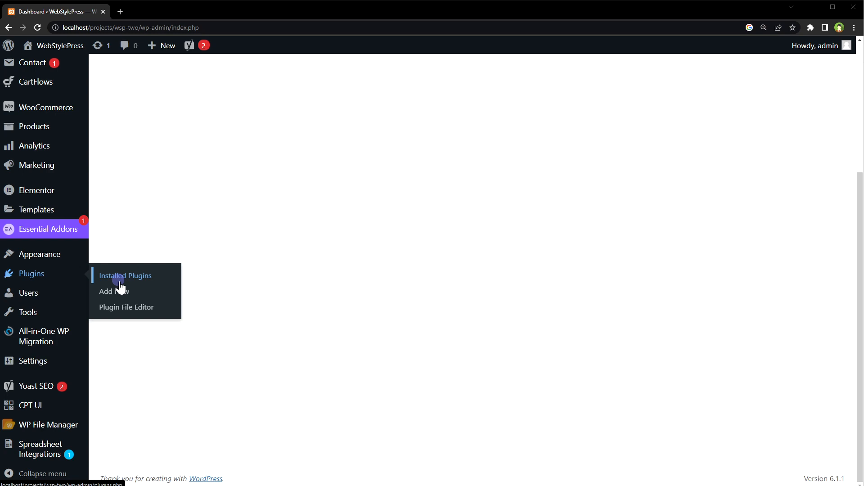
Search the plugin directory for WP Custom Admin Interface, install it and activate it
click(113, 292)
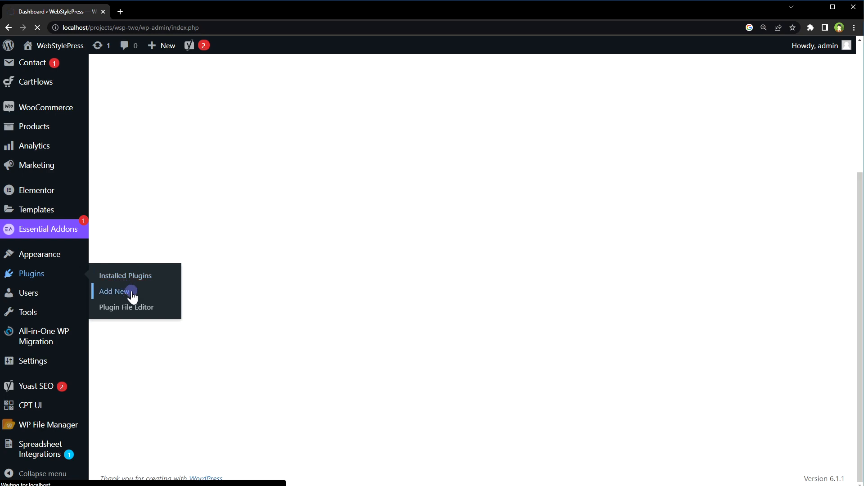
click(114, 292)
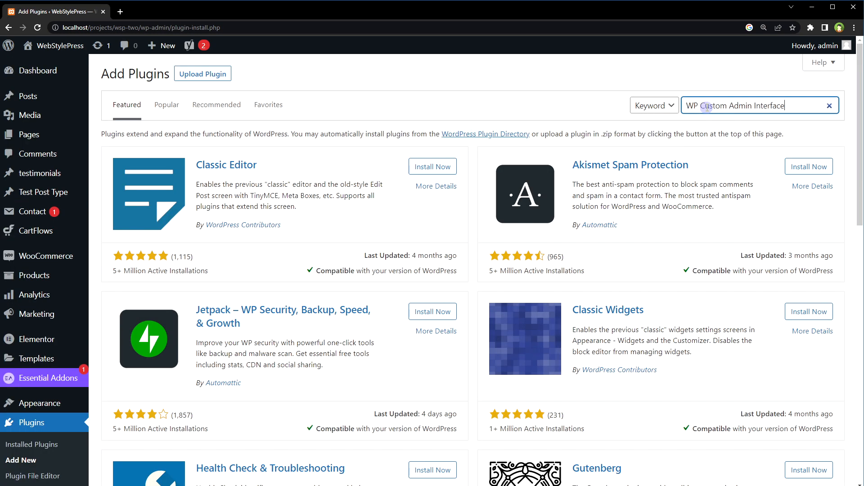
key(Enter)
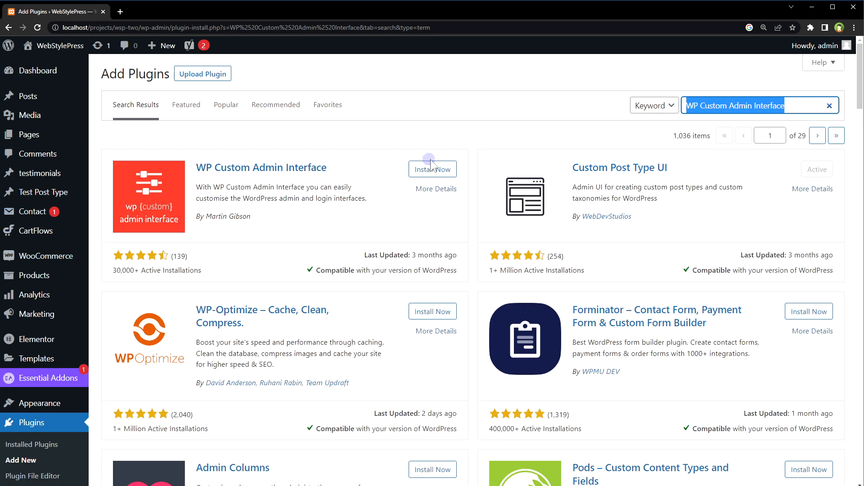
click(432, 169)
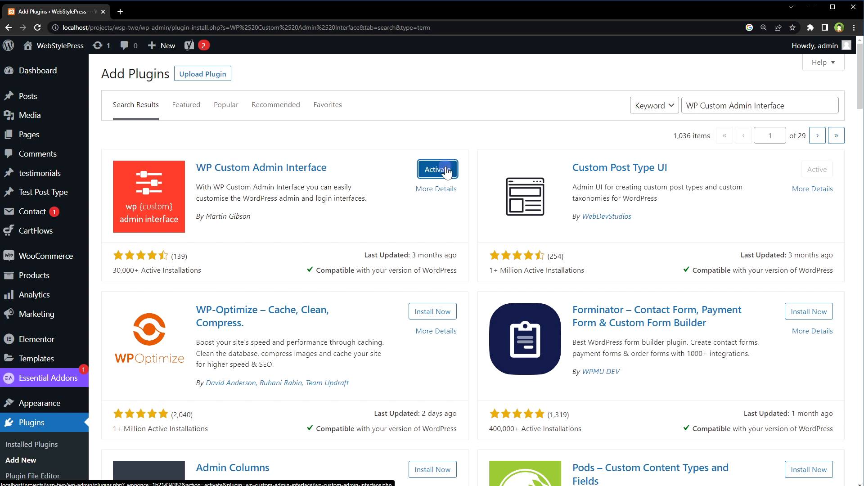
click(437, 169)
text(WP Custom Admin Interface)
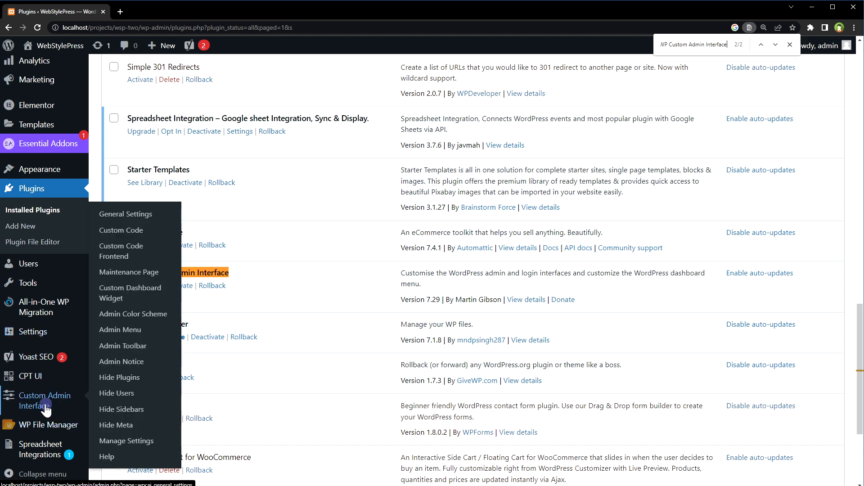
mouse_move(59, 410)
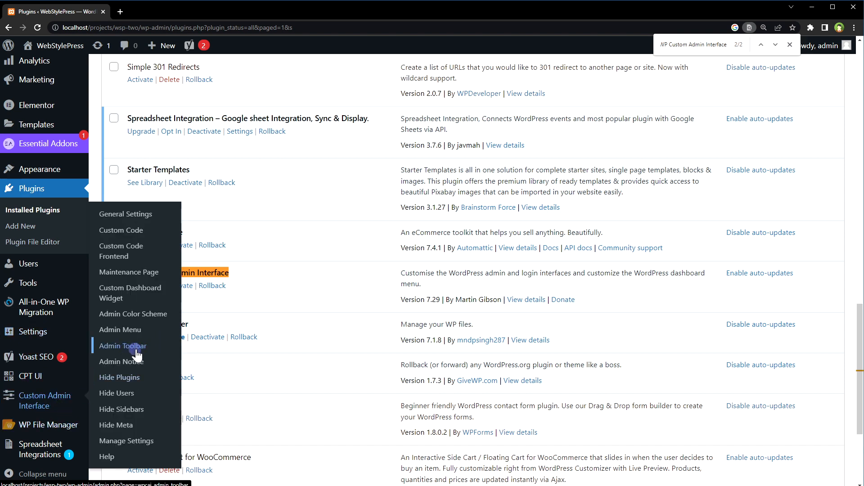
Show the Admin Toolbar editor and scroll through its list of existing toolbar items
click(122, 346)
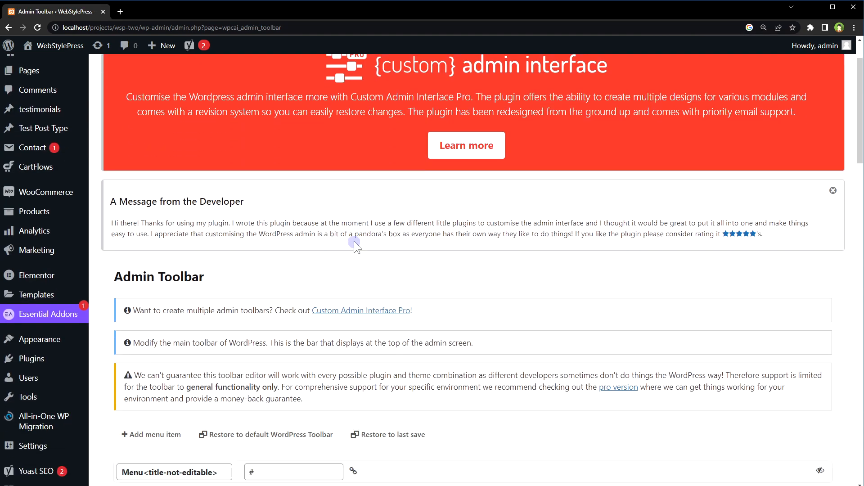
scroll(down, 3)
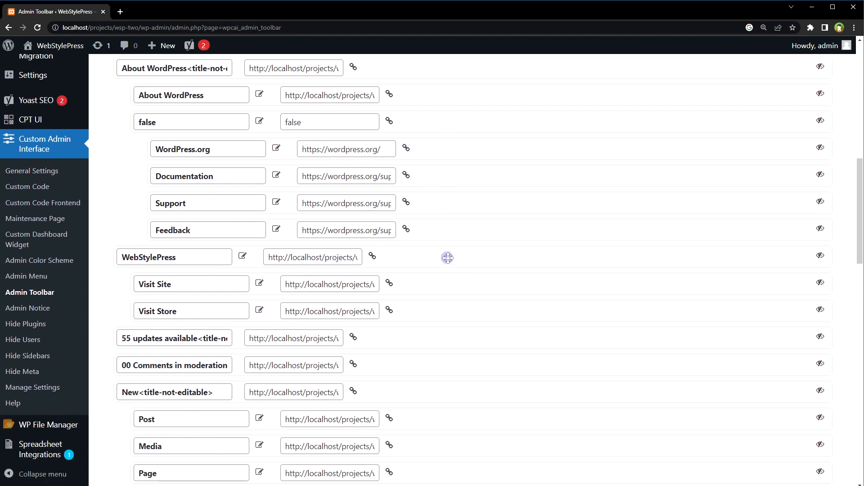
scroll(down, 3)
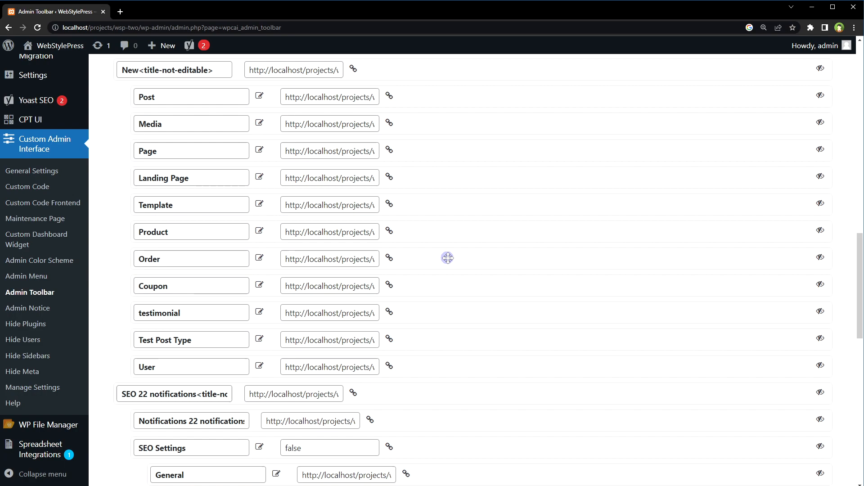
scroll(down, 3)
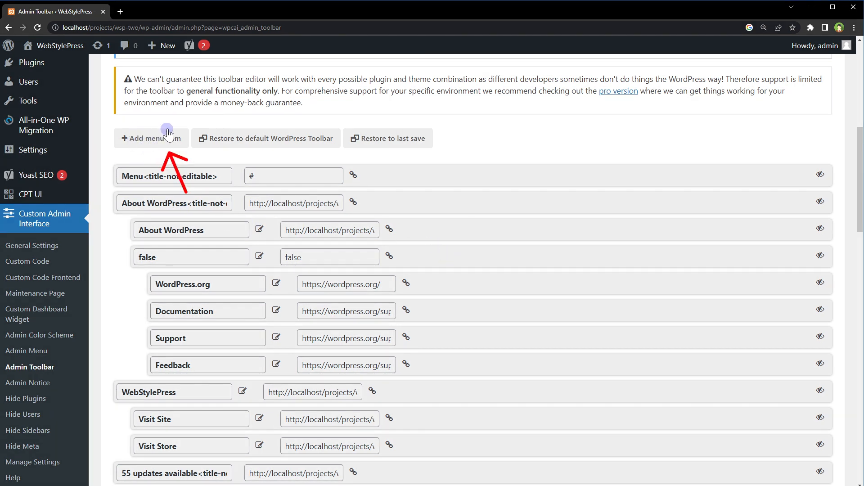
Add a toolbar item titled 'Cache' and copy the Settings > Hyper Cache address for its link
click(151, 139)
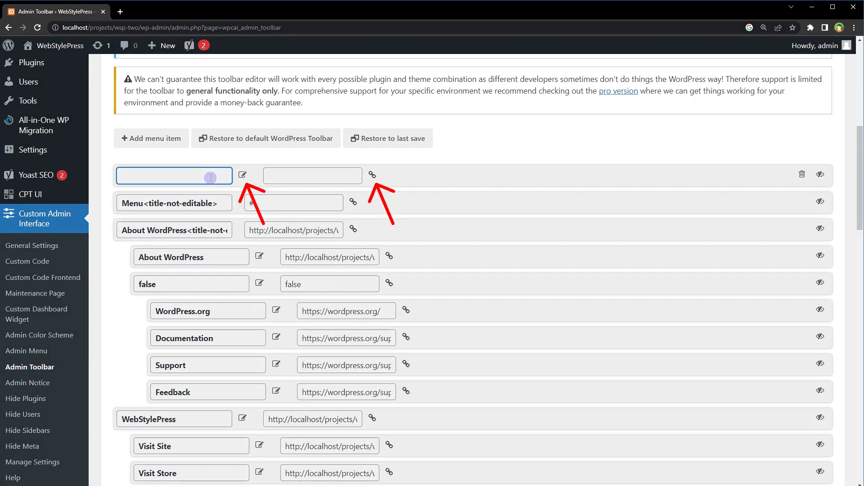
click(312, 176)
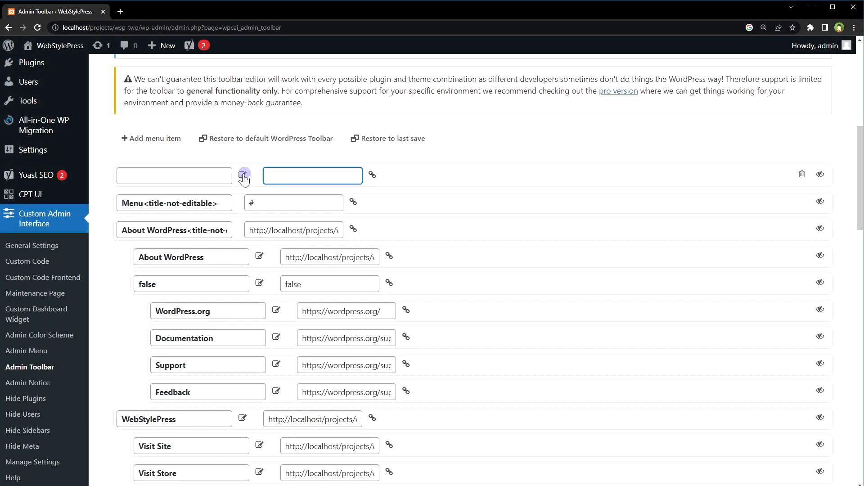
click(244, 175)
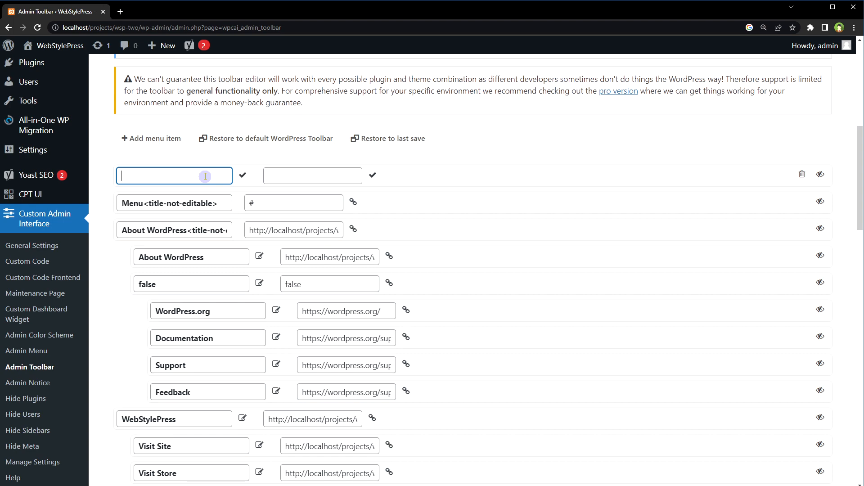
text(Cache)
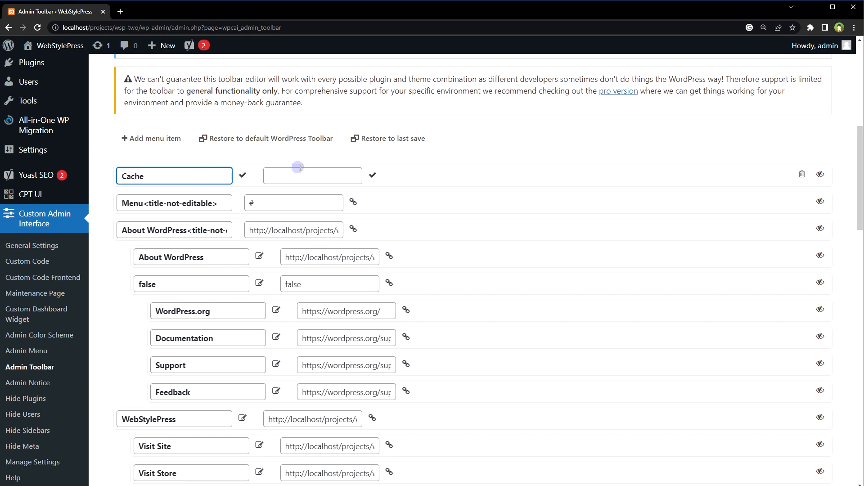
scroll(down, 3)
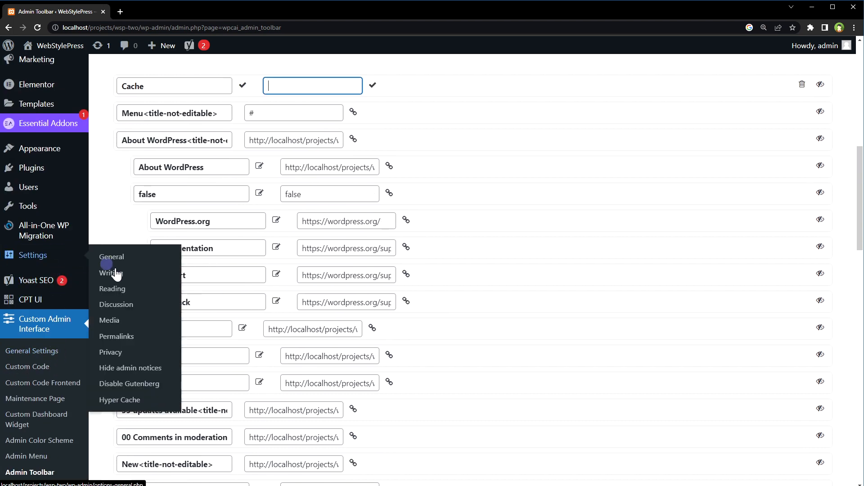
right_click(119, 400)
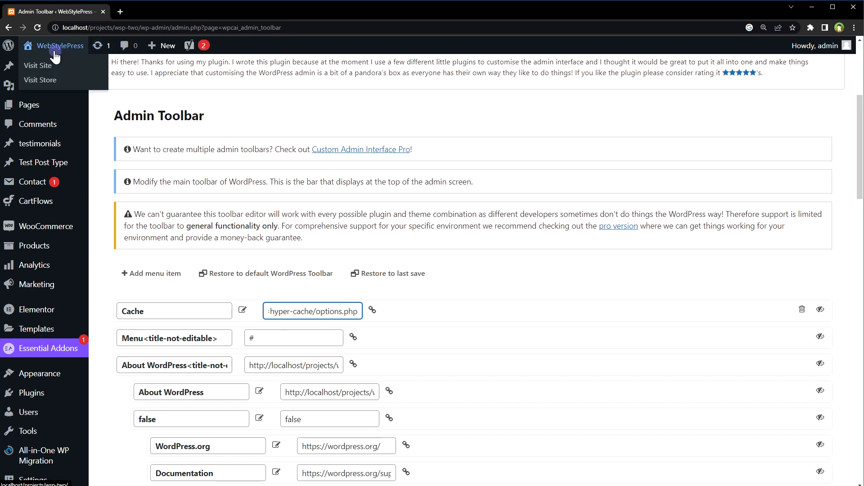
Drag the Cache row down below Visit Store, above '55 updates available'
scroll(down, 3)
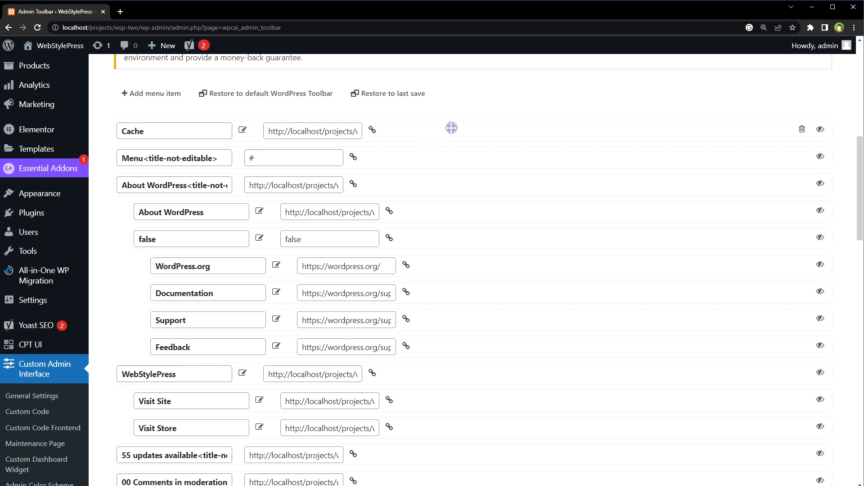
drag(451, 127, 445, 376)
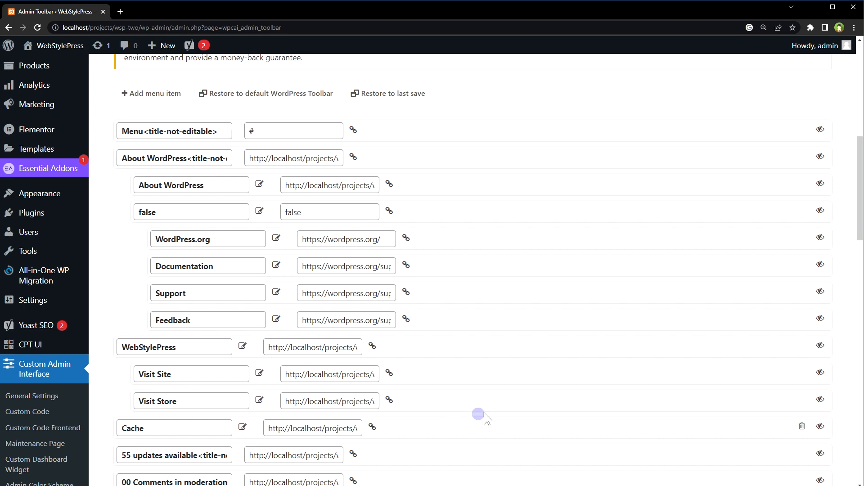
Set 'Implement this for' to Everyone and add an exception for Role: Subscriber
scroll(down, 3)
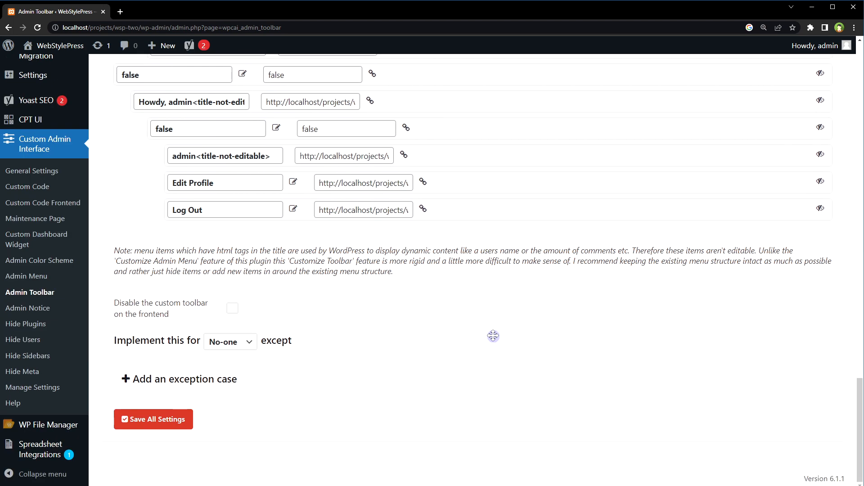
click(230, 342)
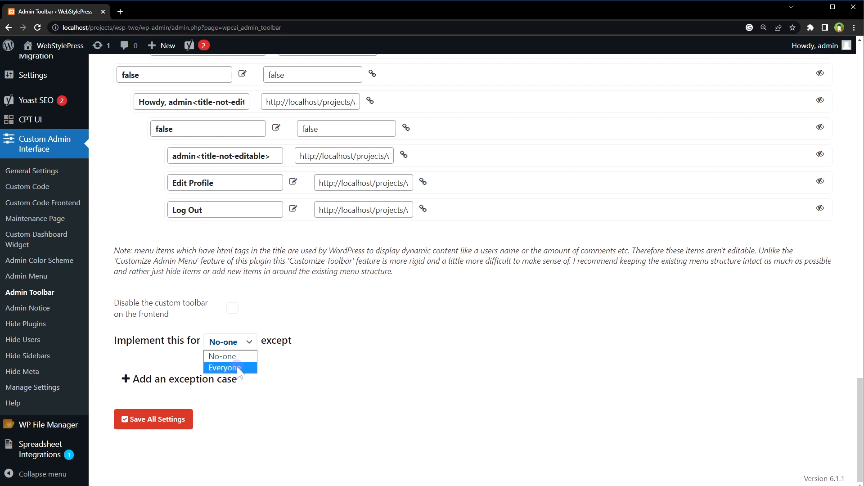
click(223, 367)
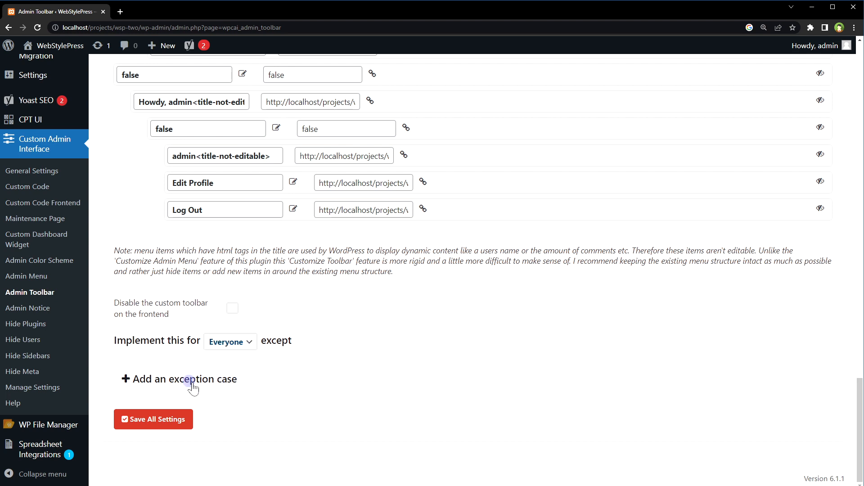
click(186, 379)
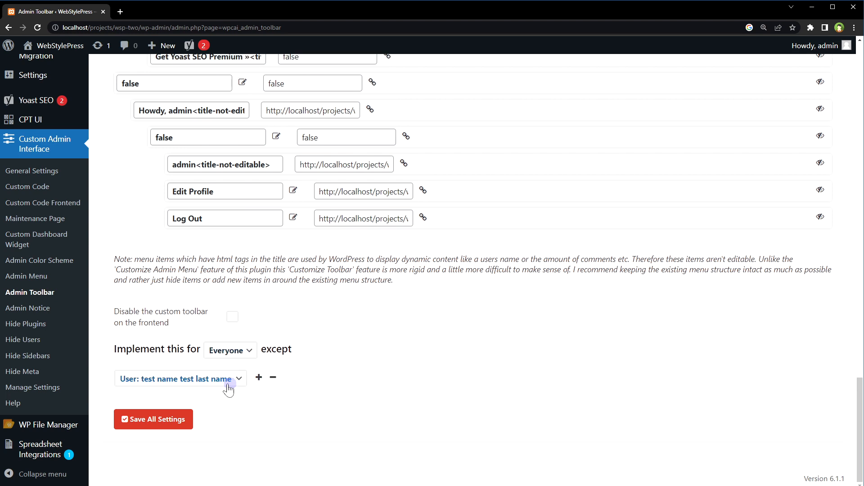
click(181, 378)
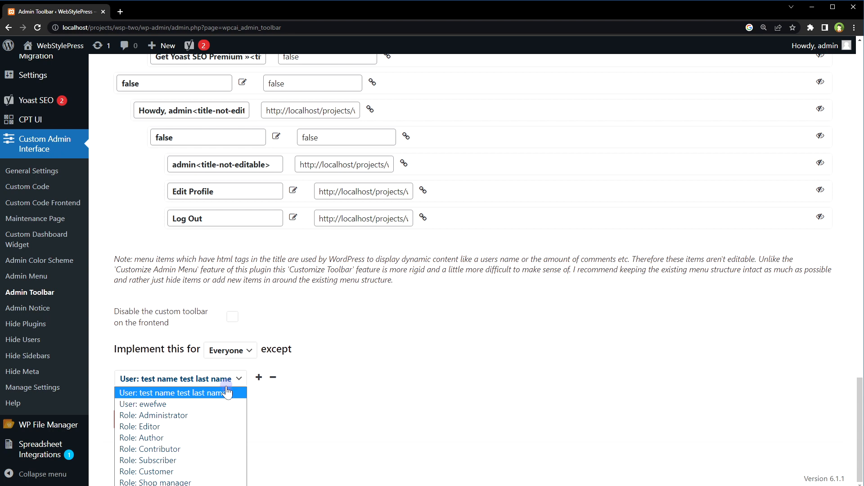
click(149, 460)
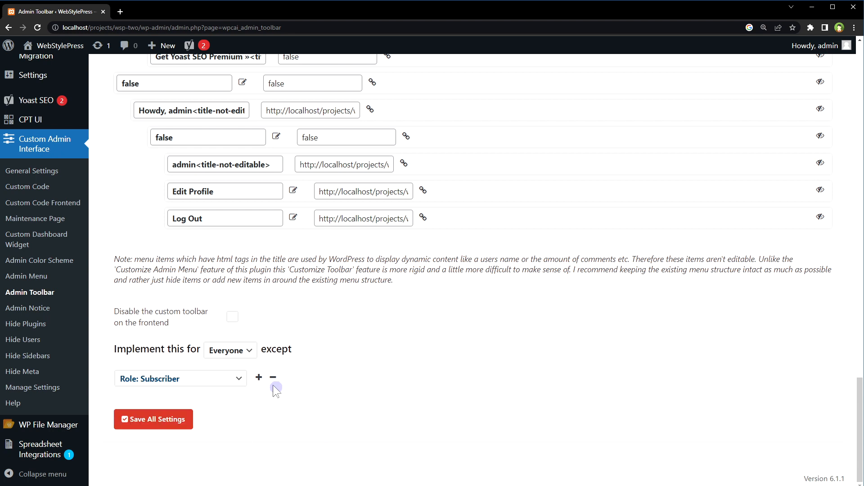
click(259, 377)
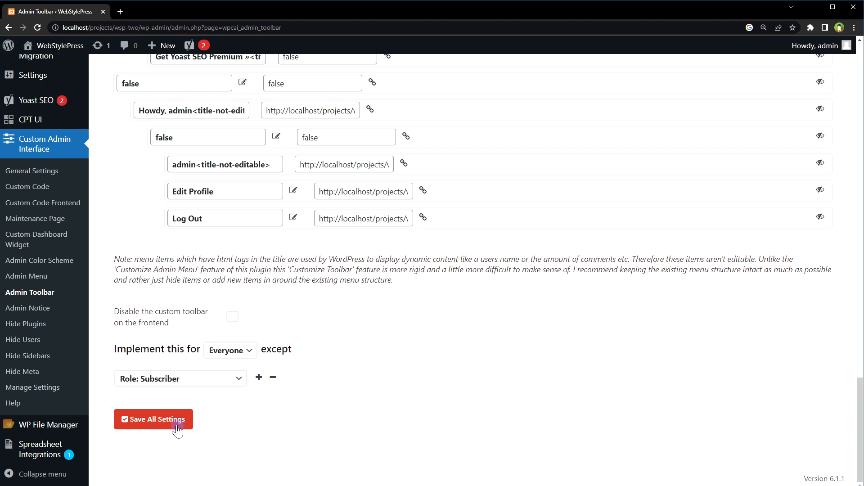
click(153, 419)
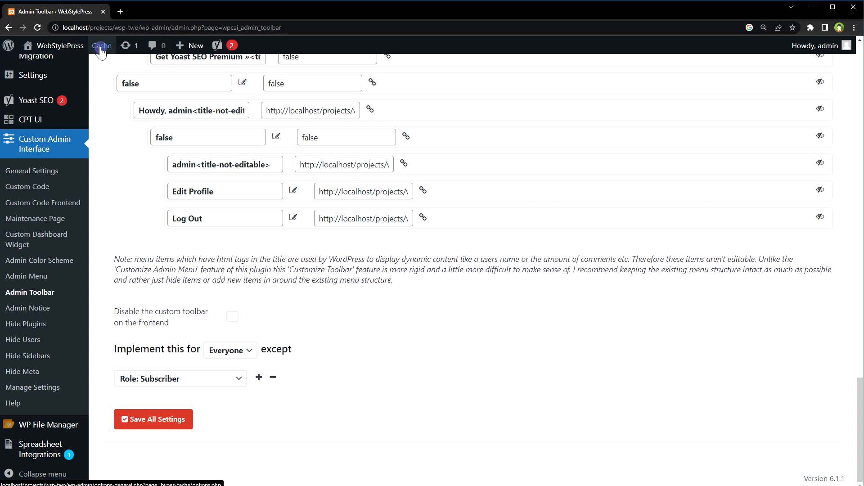
click(102, 45)
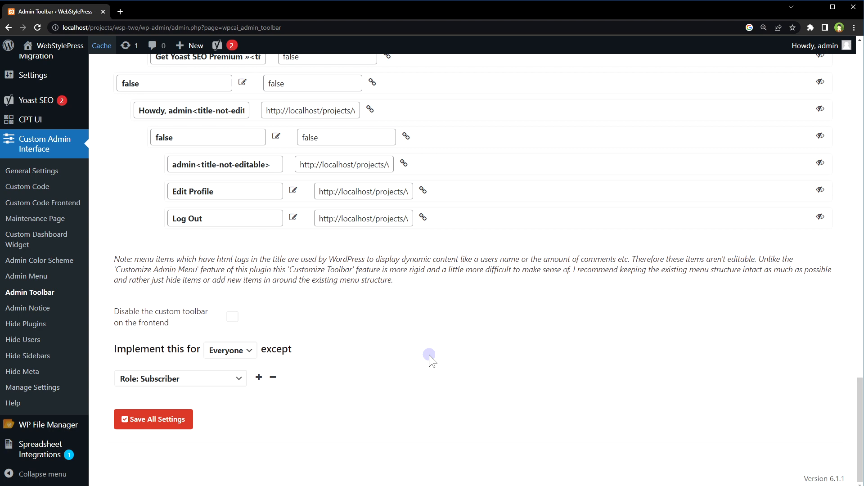
mouse_move(275, 255)
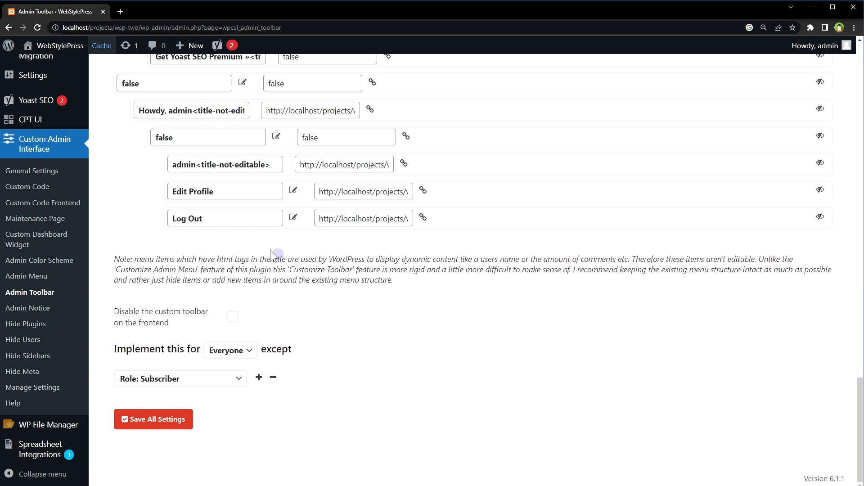
Add a new toolbar item titled 'My Menu'
scroll(up, 3)
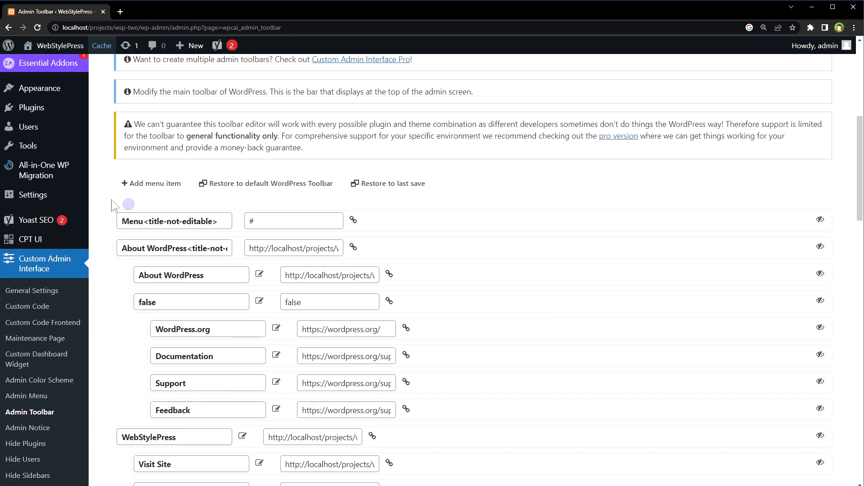
click(151, 184)
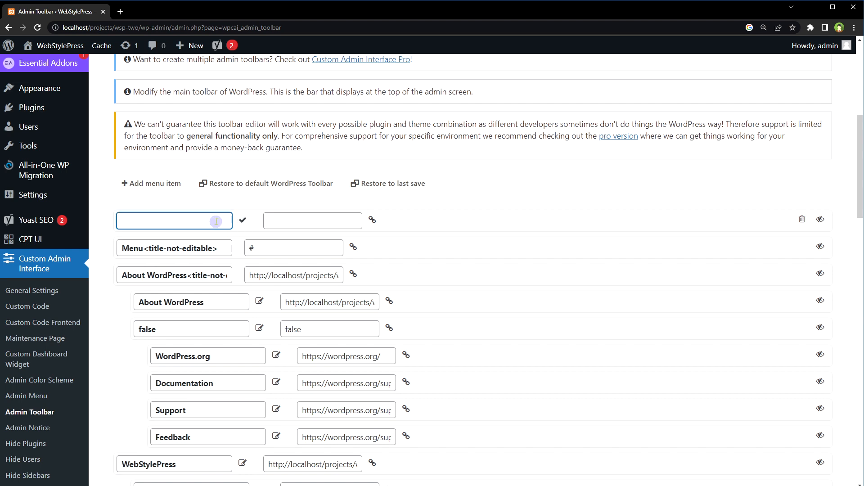
text(My Menu)
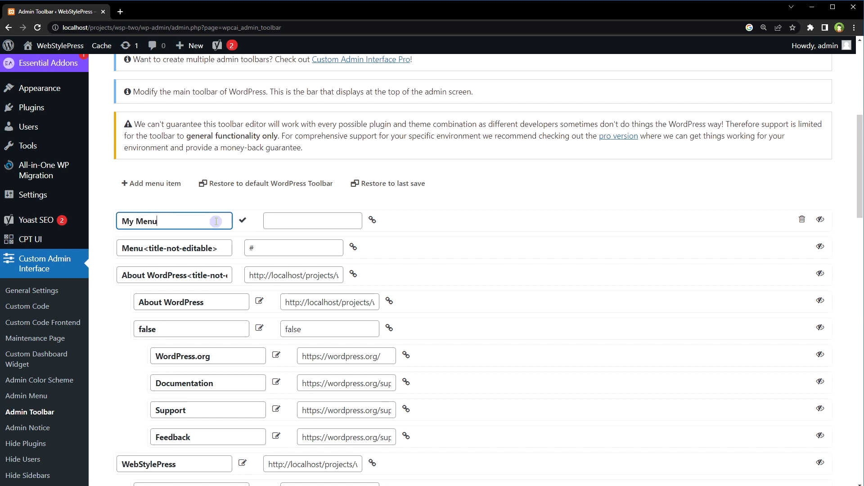
click(243, 221)
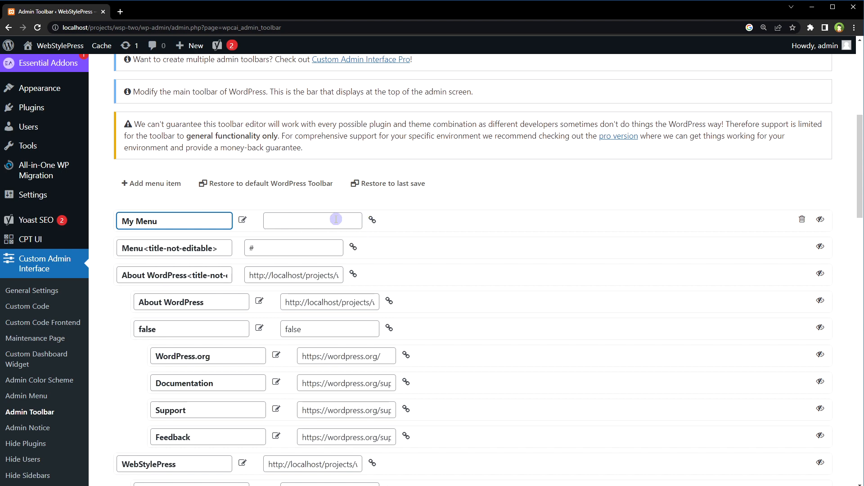
Drag My Menu above Cache so Cache nests under it as a submenu
scroll(down, 3)
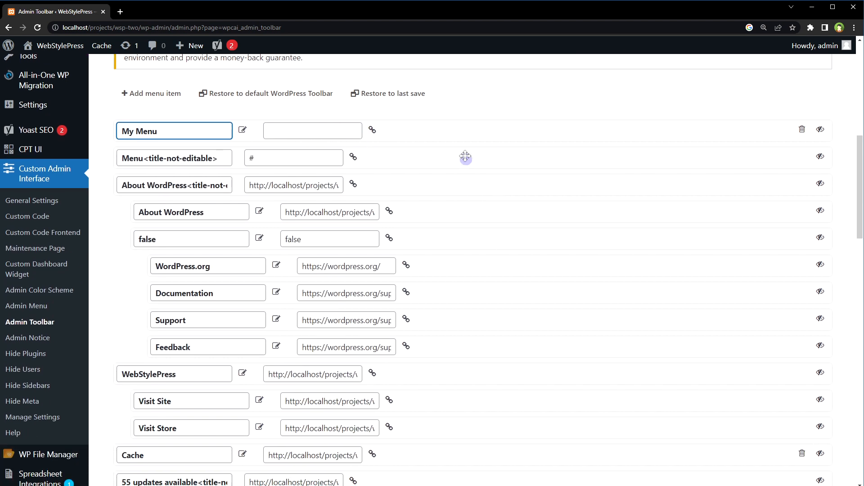
drag(466, 157, 485, 421)
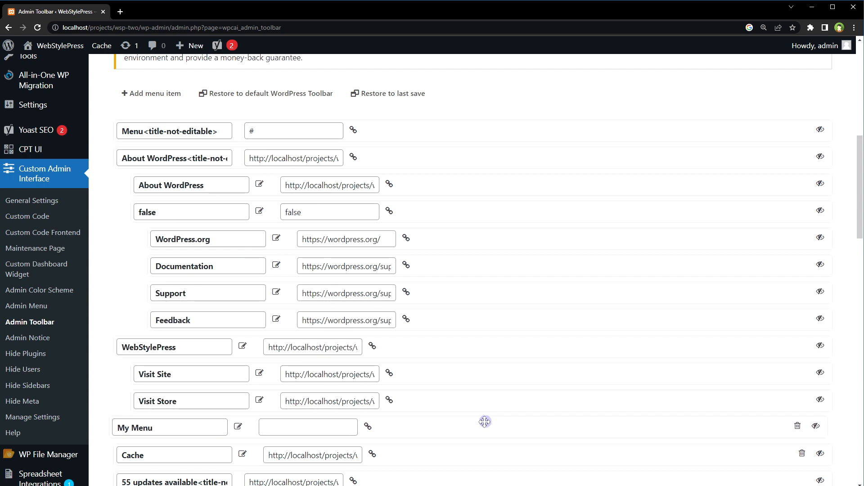
scroll(down, 3)
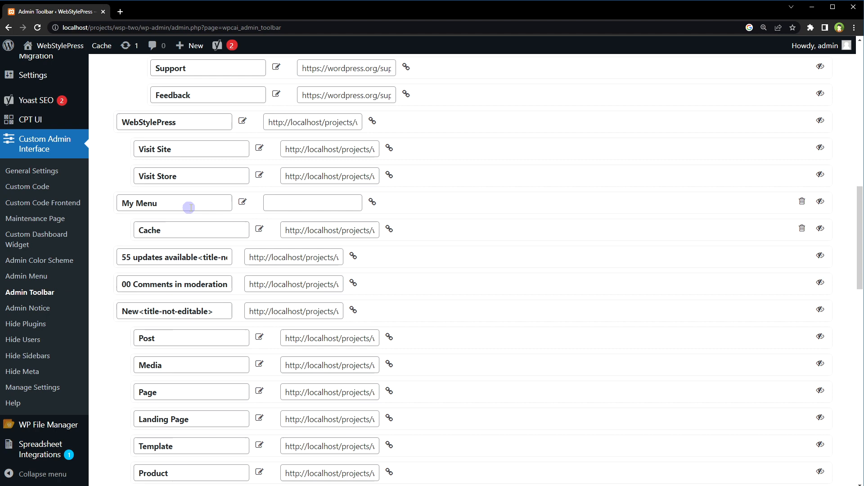
Save All Settings and reveal Cache under My Menu in the live admin bar
scroll(down, 3)
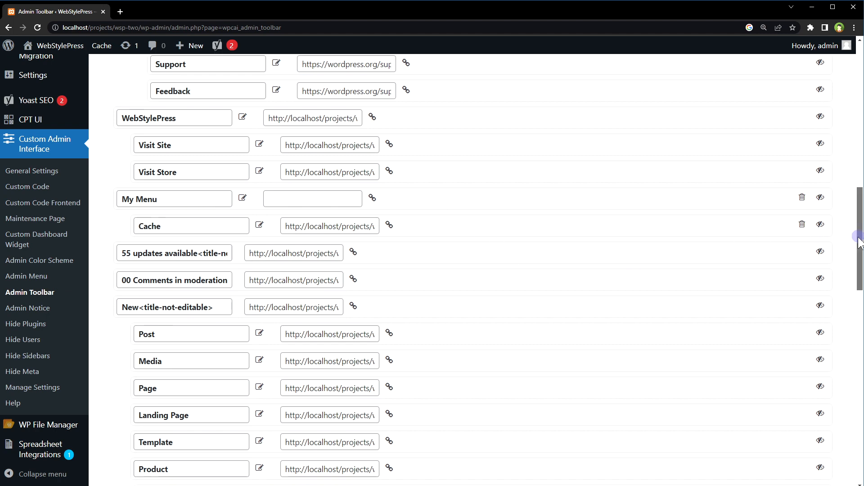
scroll(down, 3)
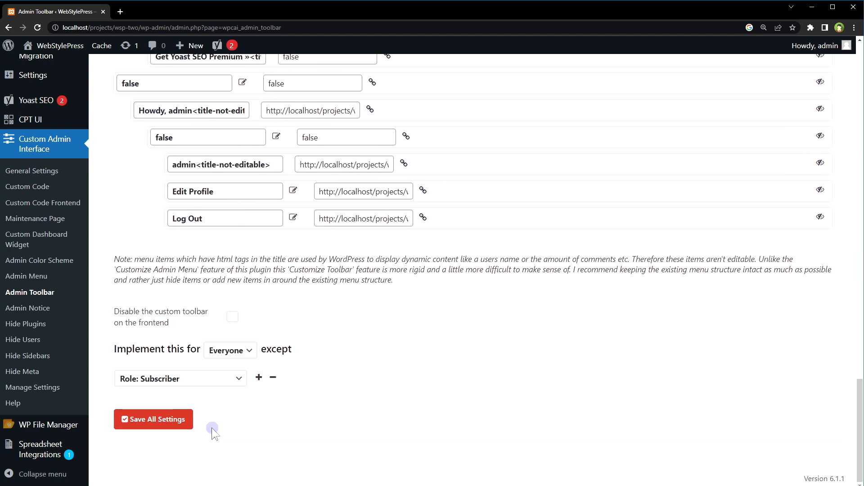
click(153, 419)
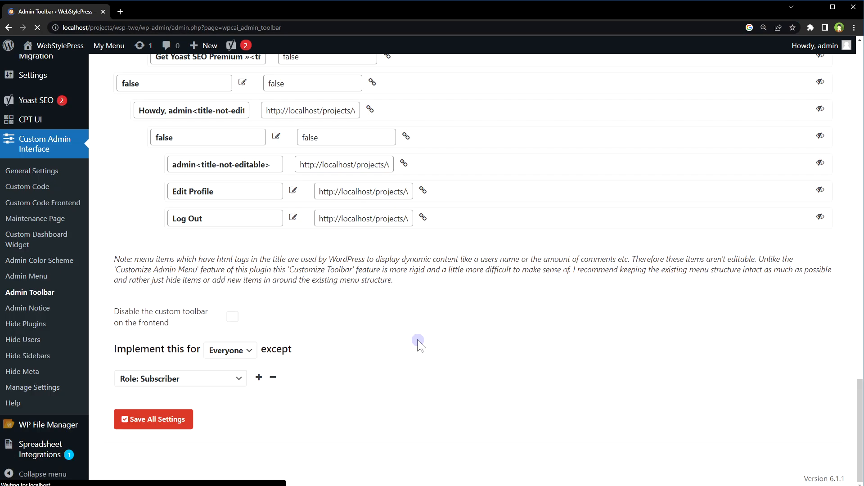
click(108, 45)
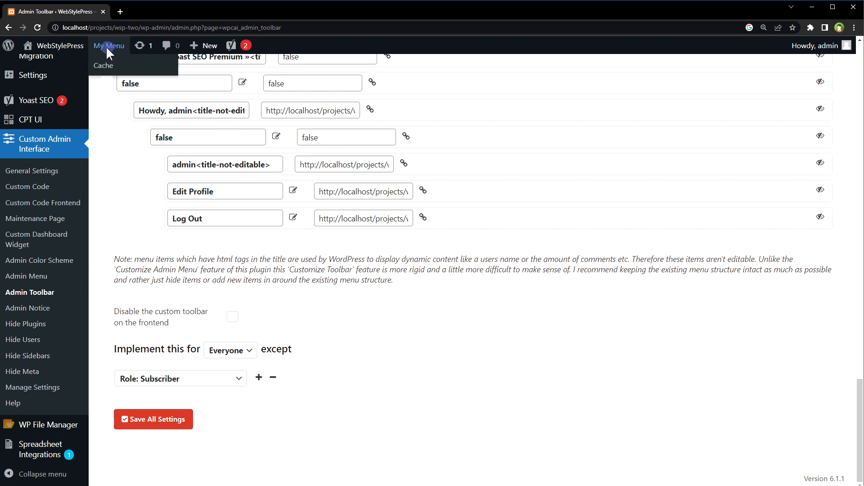
mouse_move(103, 66)
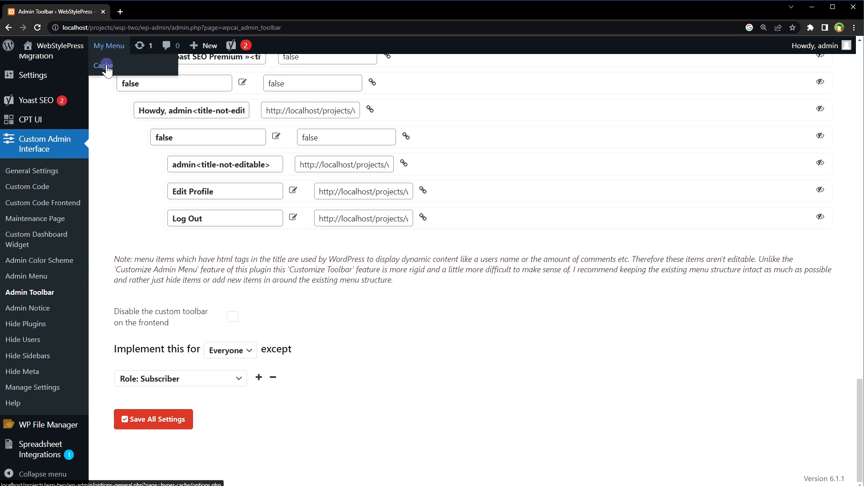
mouse_move(113, 67)
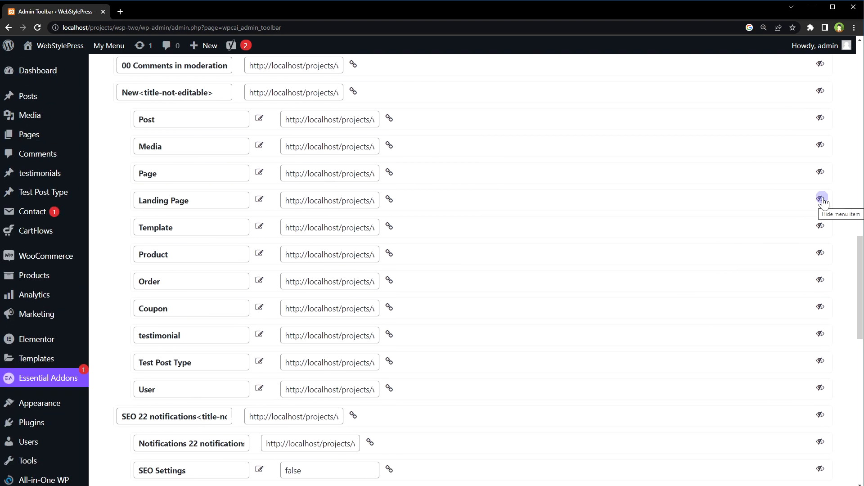
mouse_move(821, 280)
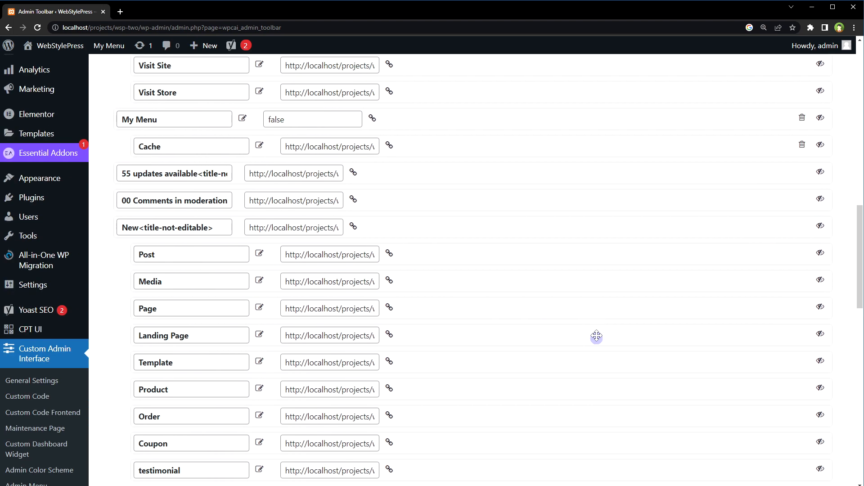
click(209, 45)
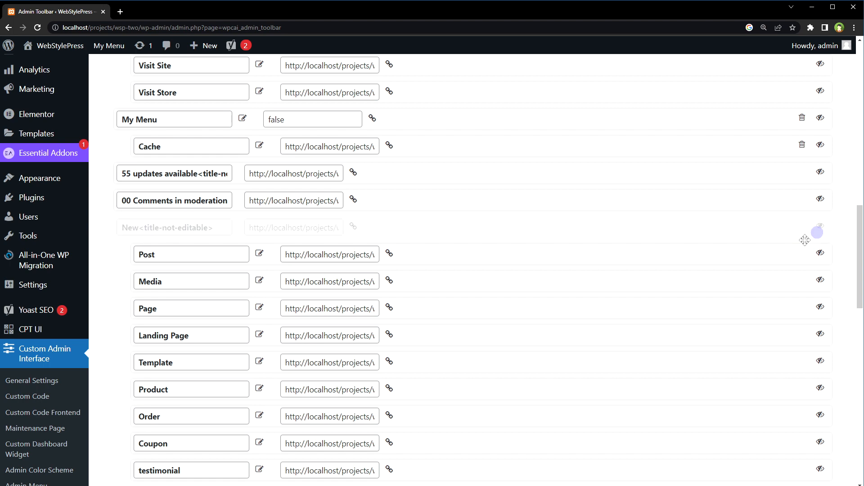
scroll(down, 3)
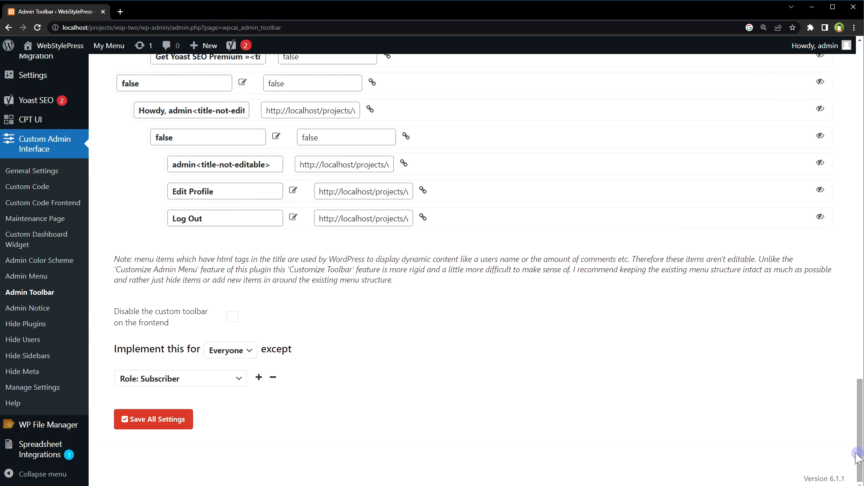
click(153, 419)
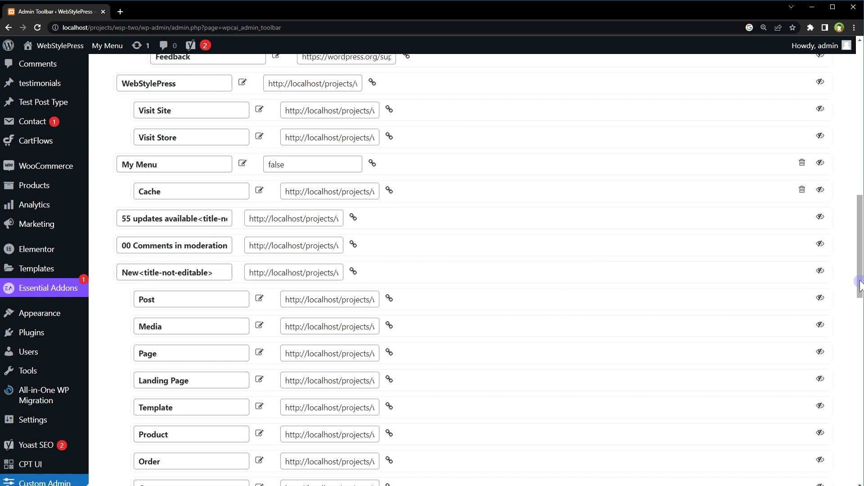
click(153, 418)
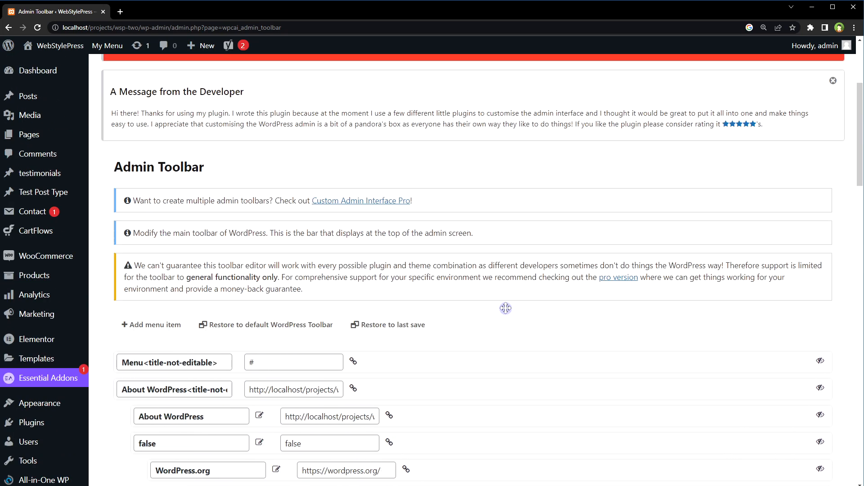
scroll(down, 3)
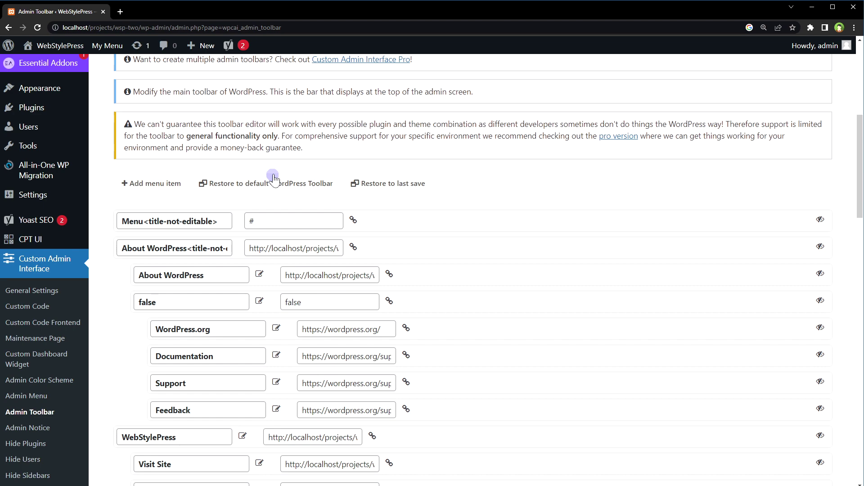
scroll(down, 3)
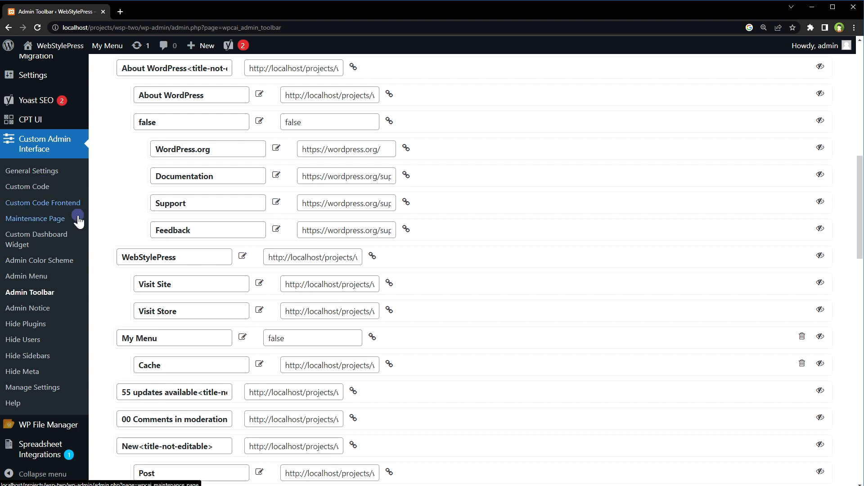
mouse_move(49, 218)
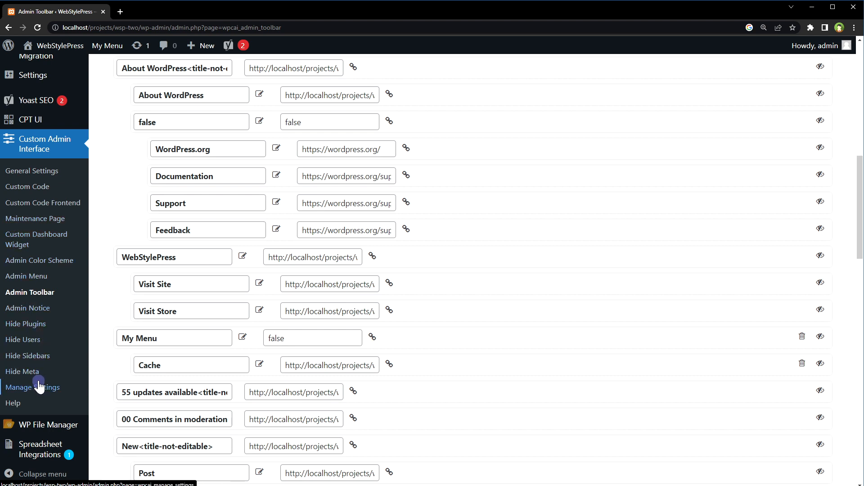
mouse_move(45, 380)
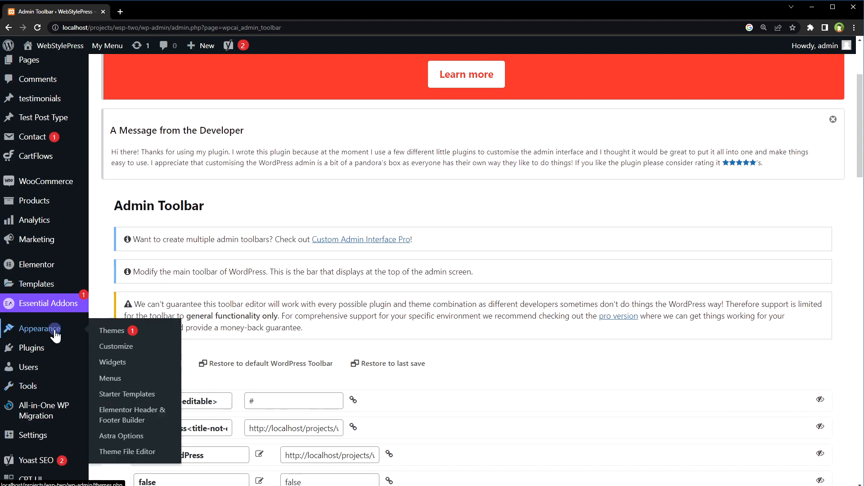
mouse_move(128, 452)
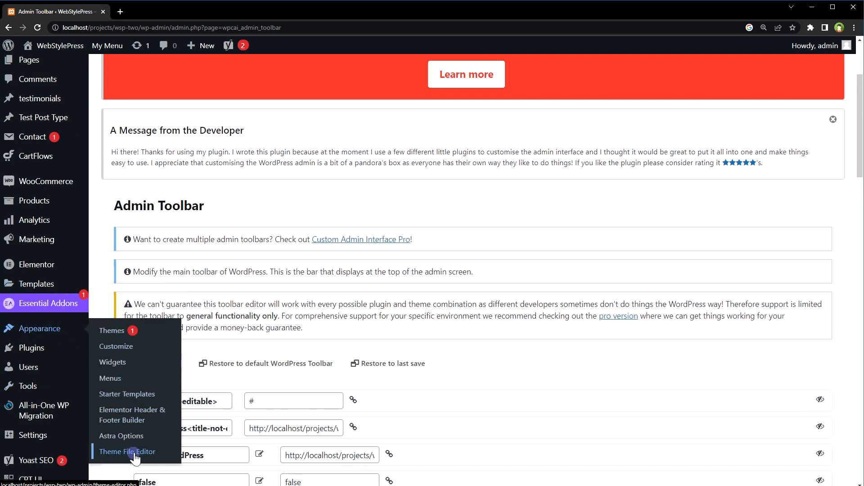
Show Astra's functions.php in the Theme File Editor at the custom_toolbar_link code
click(127, 452)
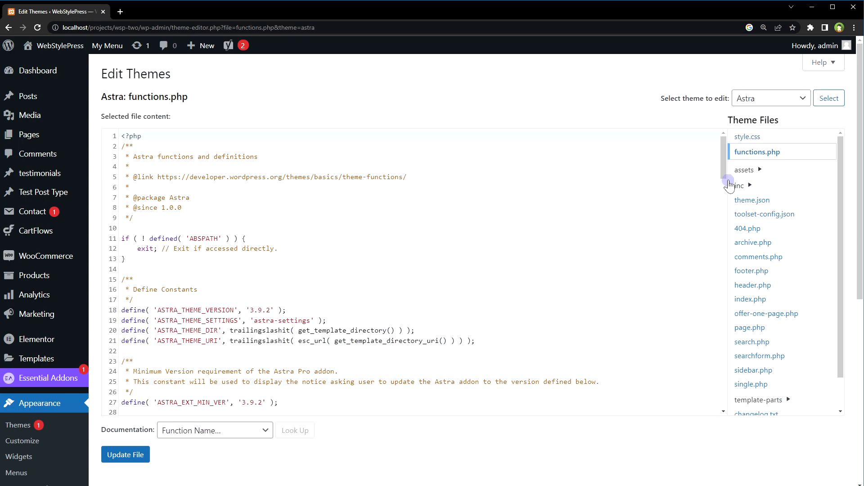
scroll(down, 3)
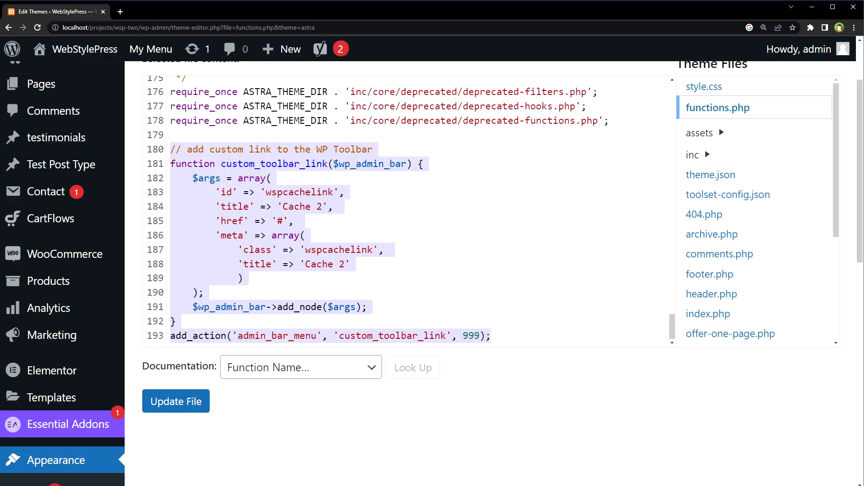
click(338, 207)
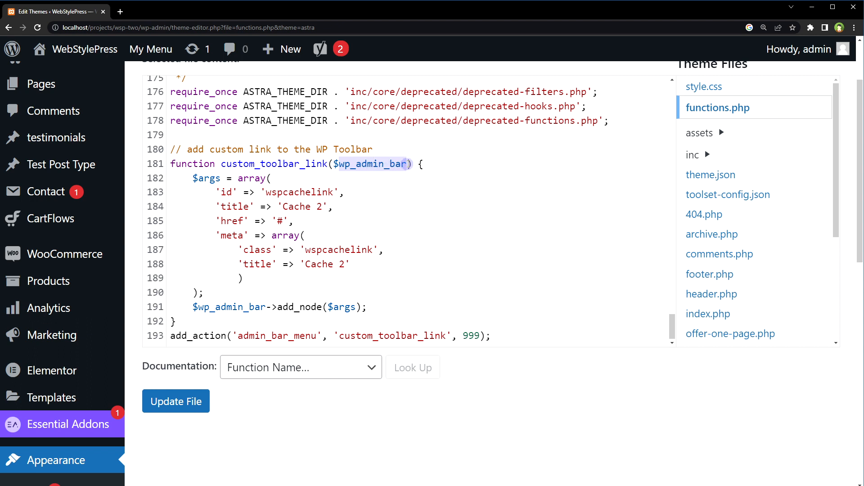
double_click(204, 178)
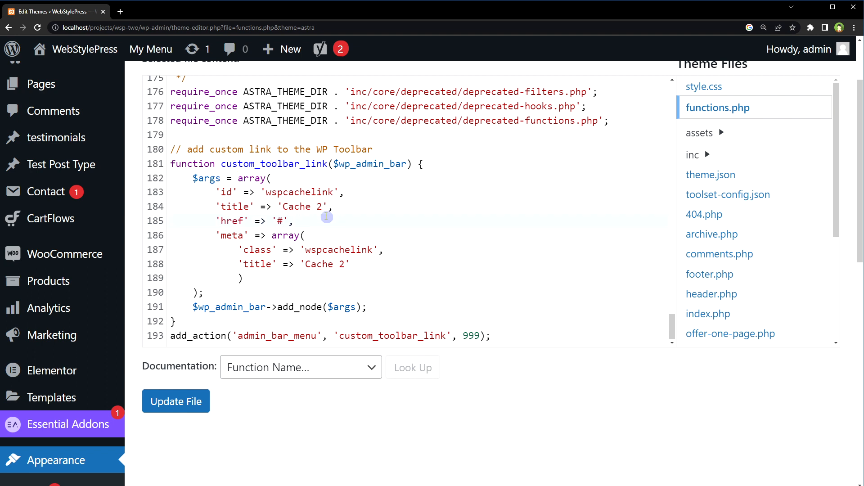
double_click(299, 192)
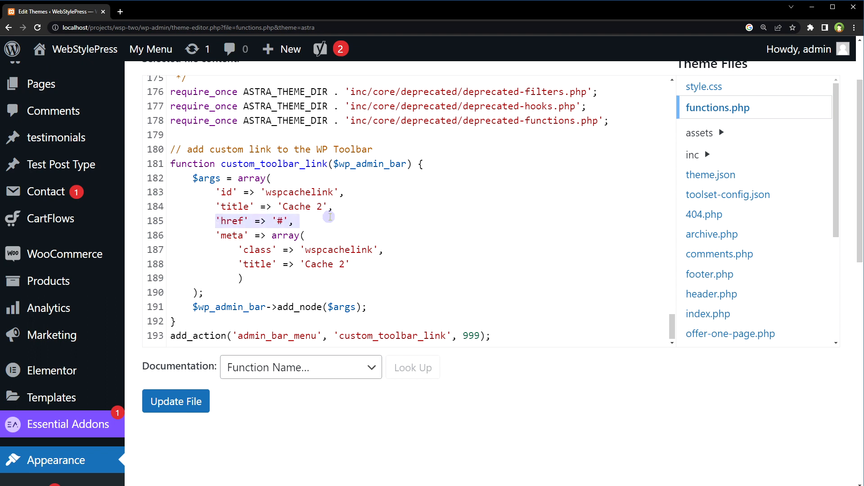
drag(326, 216, 263, 278)
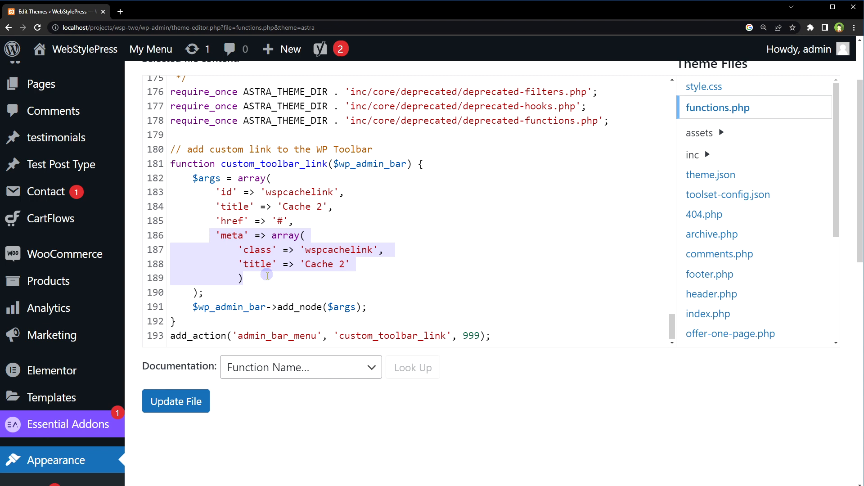
double_click(298, 307)
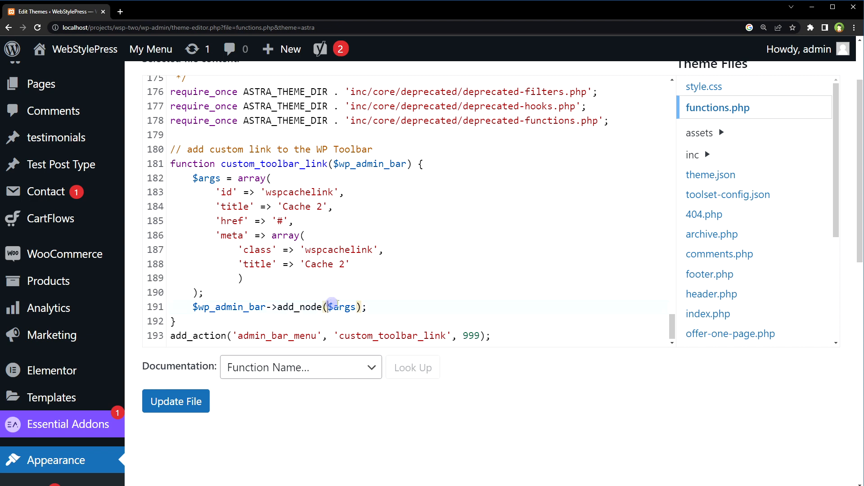
double_click(342, 307)
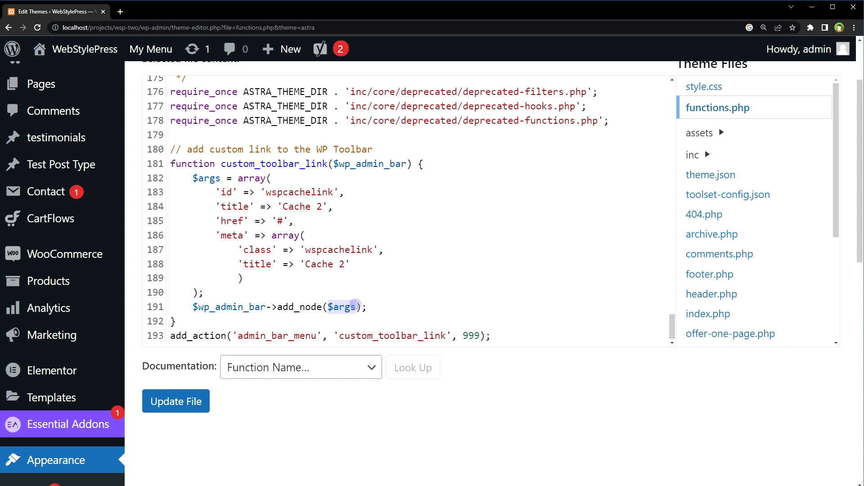
drag(192, 171, 243, 285)
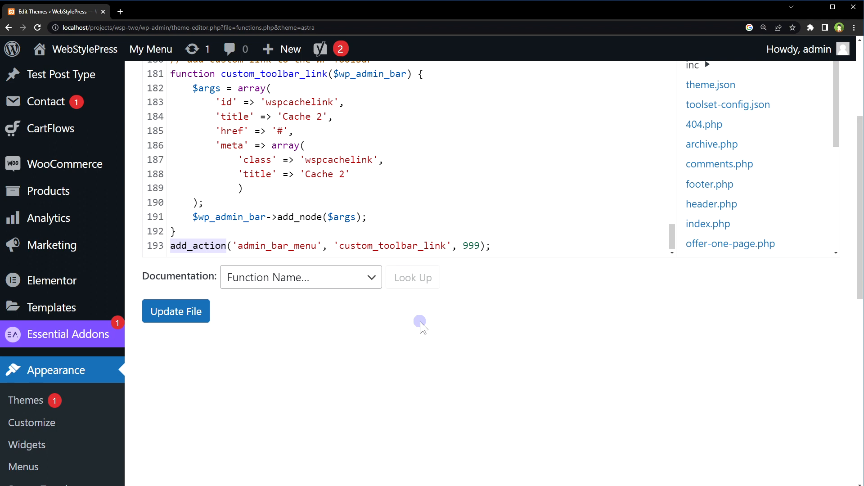
mouse_move(416, 323)
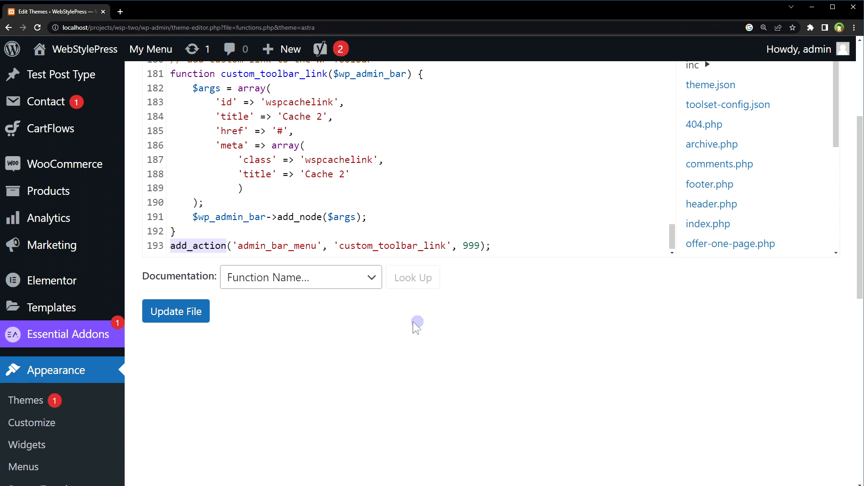
Highlight the add_action hook call in the Cache 2 function, then clear the selection
double_click(278, 246)
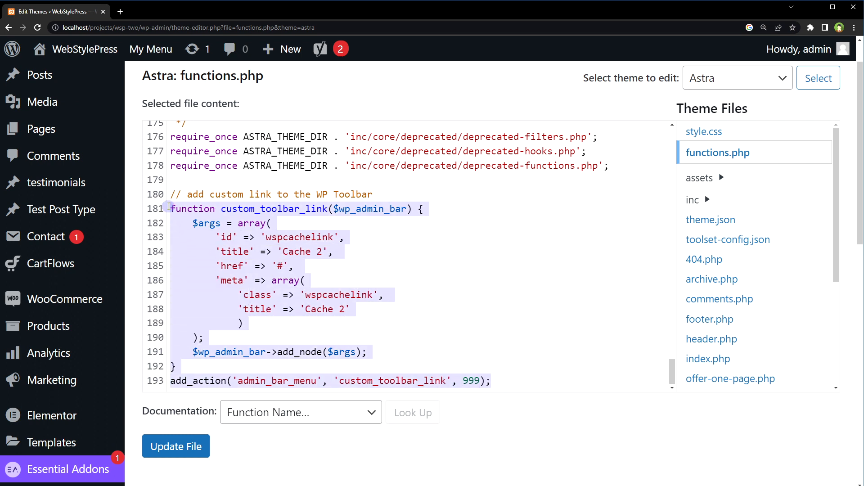
click(294, 265)
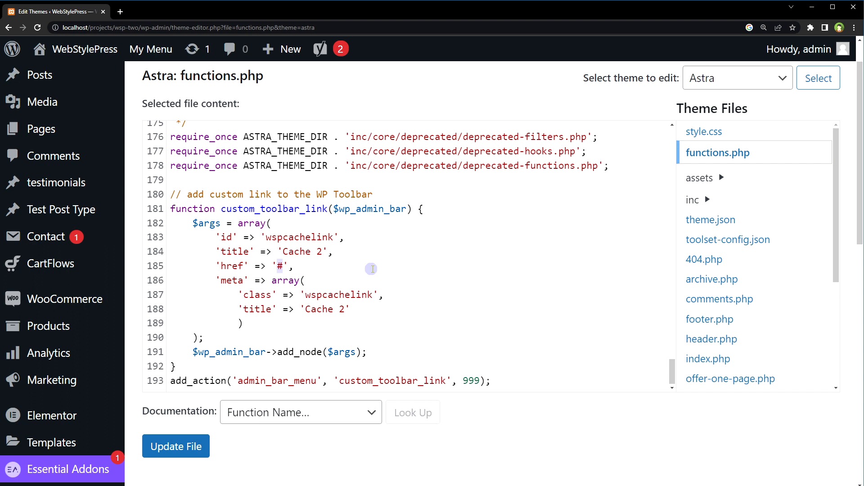
mouse_move(220, 450)
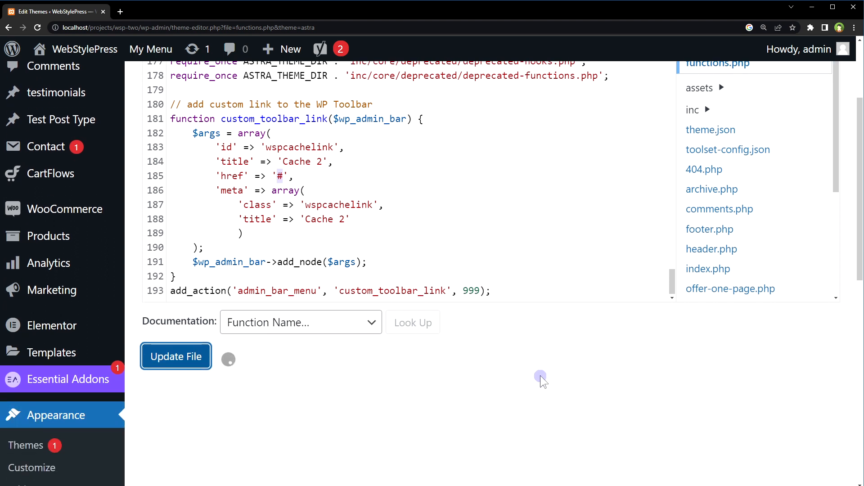
Update File to save functions.php and confirm the file was edited successfully
click(176, 356)
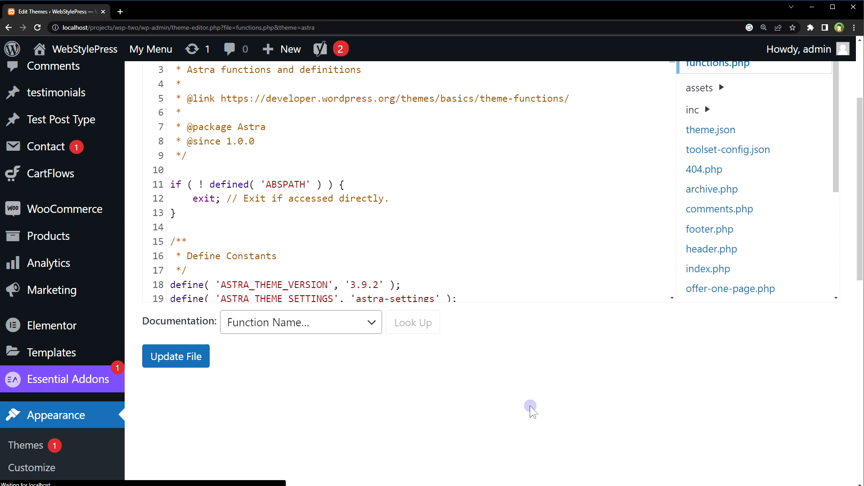
click(175, 356)
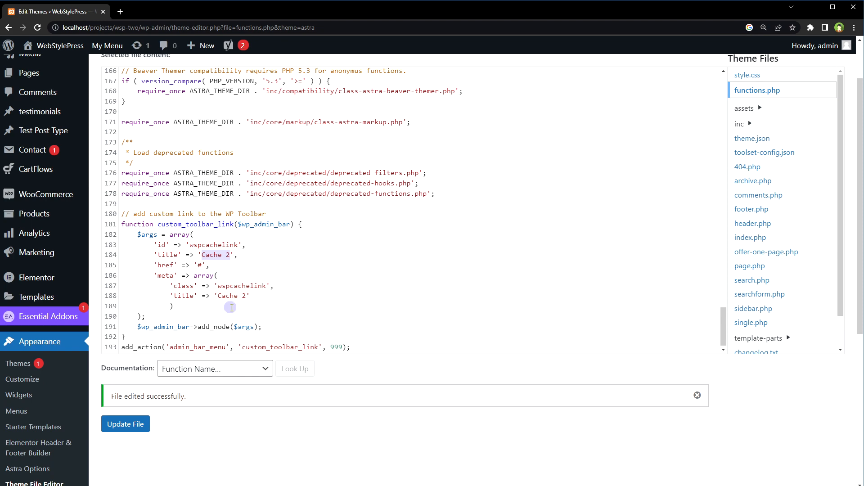
scroll(down, 3)
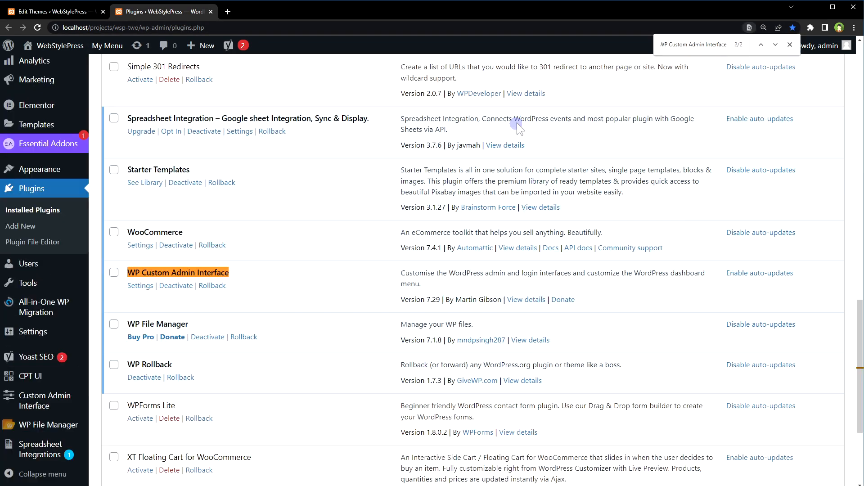
Deactivate WP Custom Admin Interface and try the Cache 2 link now shown in the admin toolbar
click(175, 286)
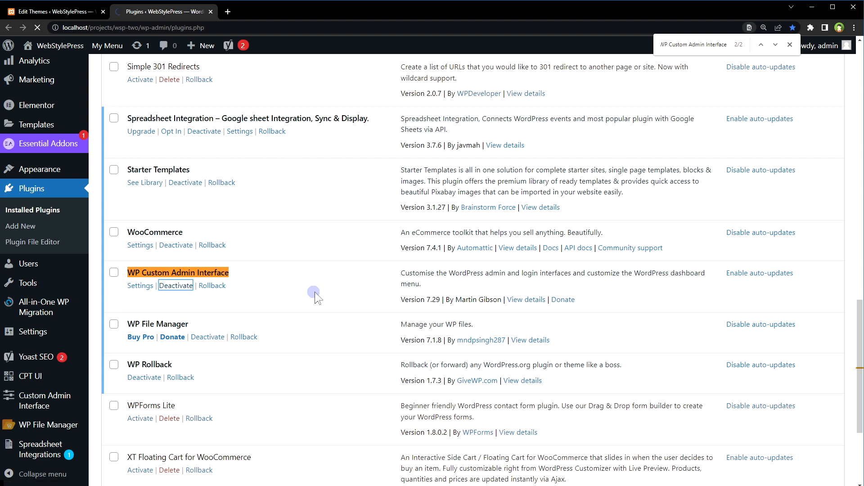
click(175, 285)
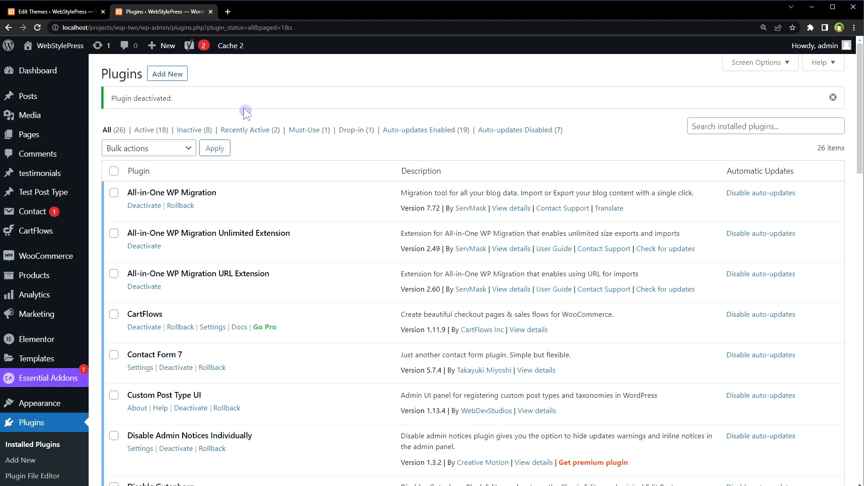
mouse_move(230, 45)
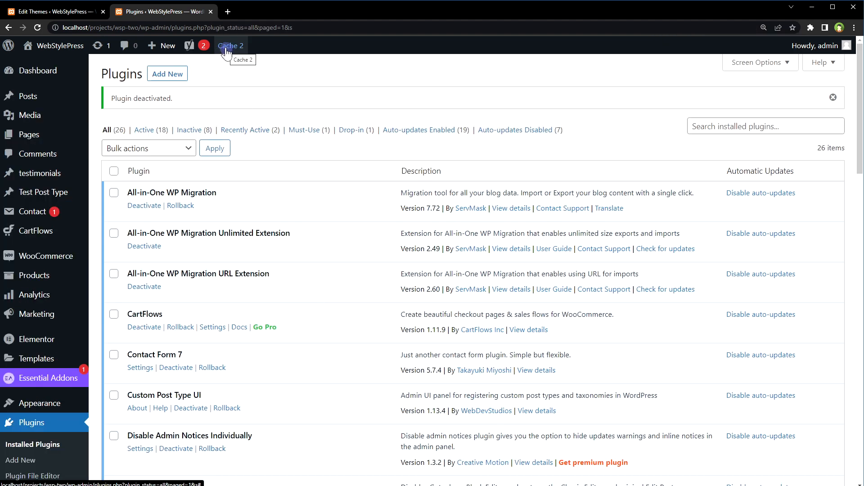
click(45, 8)
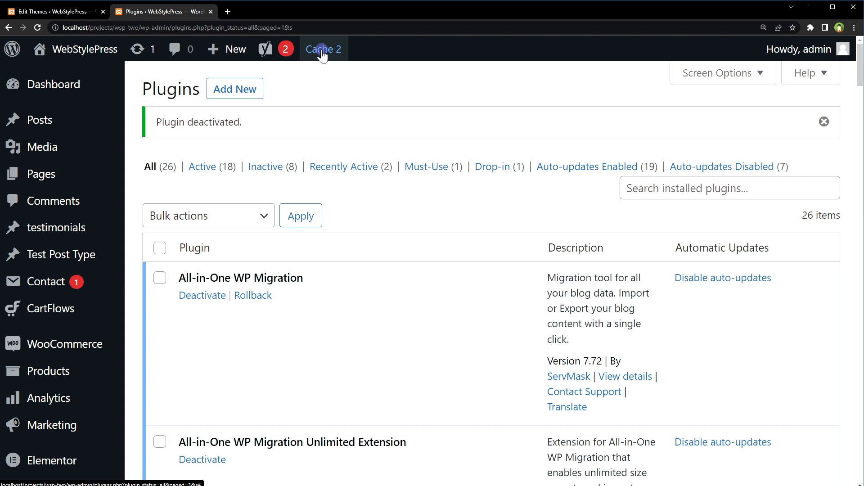
click(54, 9)
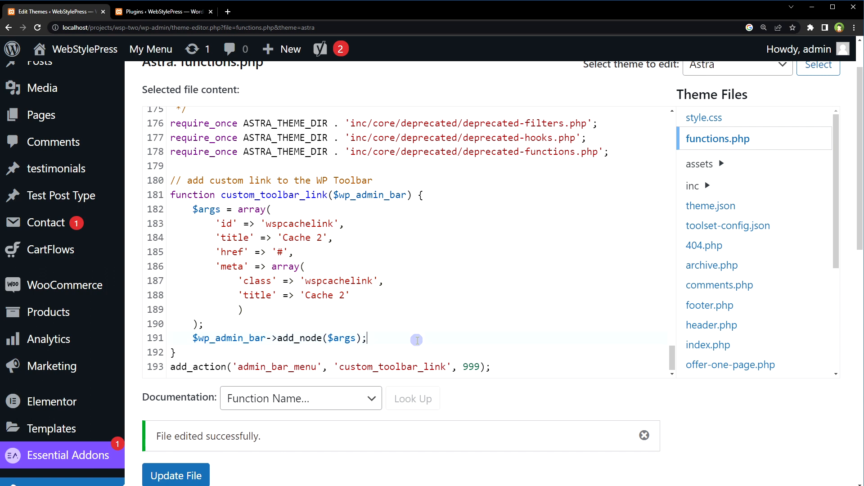
Duplicate the Cache 2 node block as another-link / Another Link and update functions.php
drag(192, 209, 366, 338)
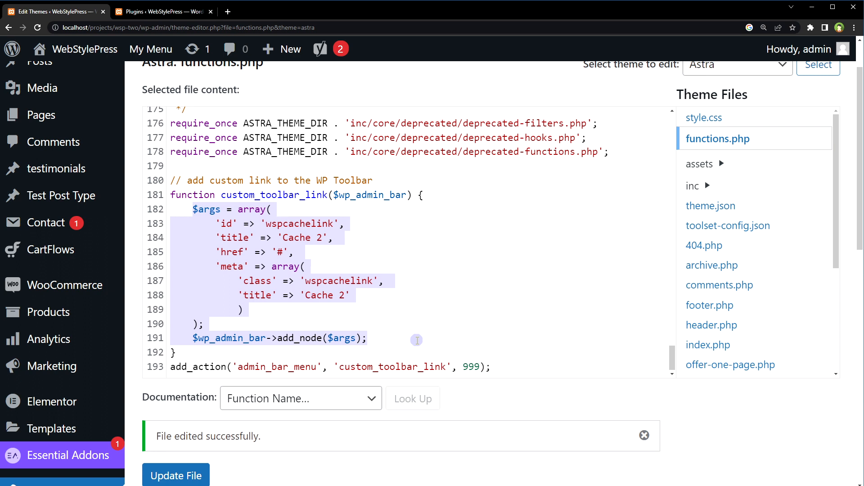
click(367, 337)
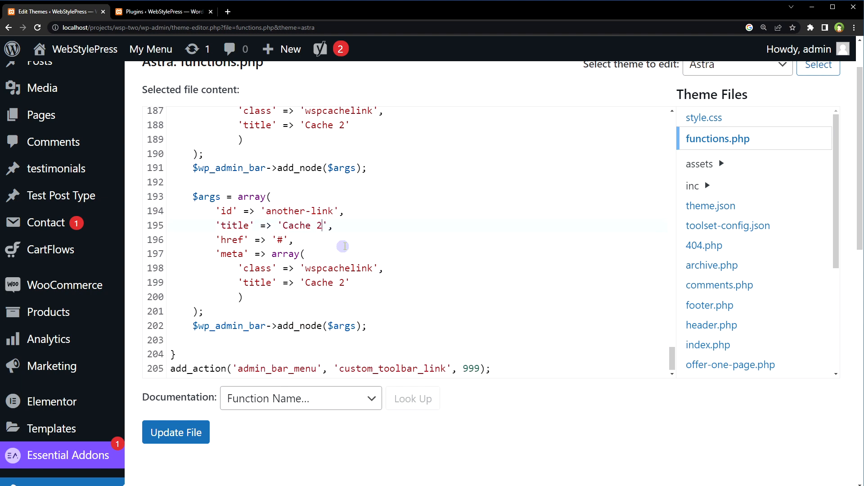
text(Another Link)
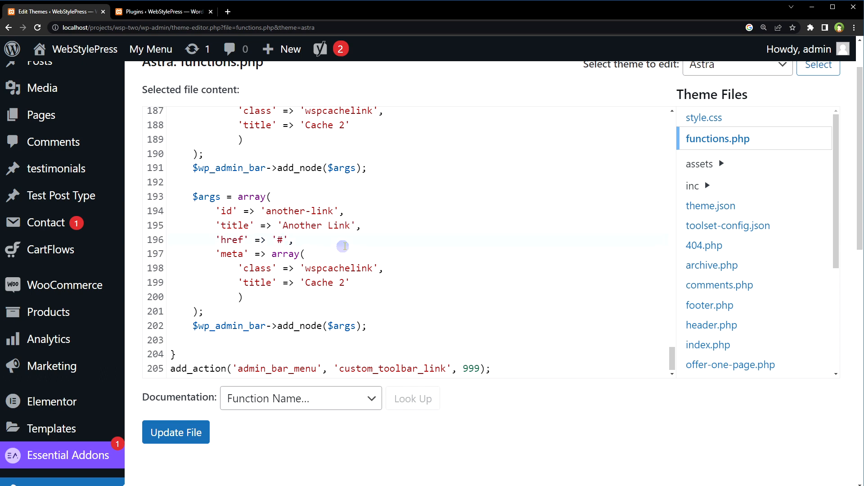
double_click(298, 211)
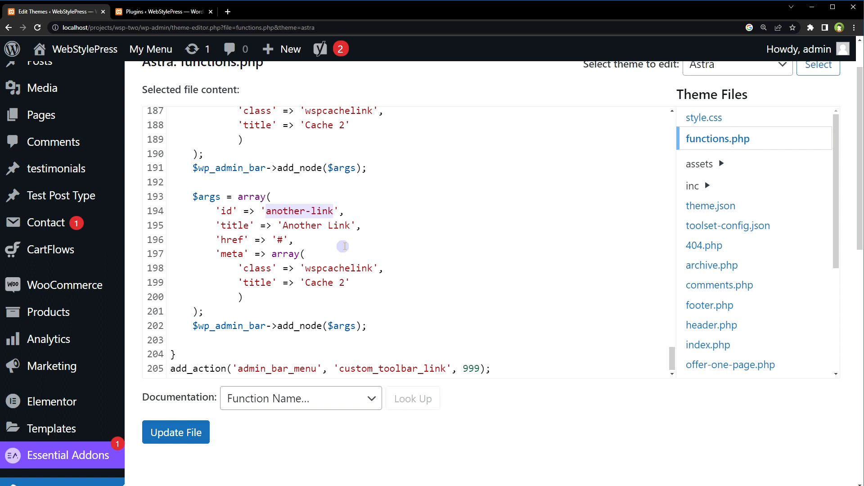
click(344, 269)
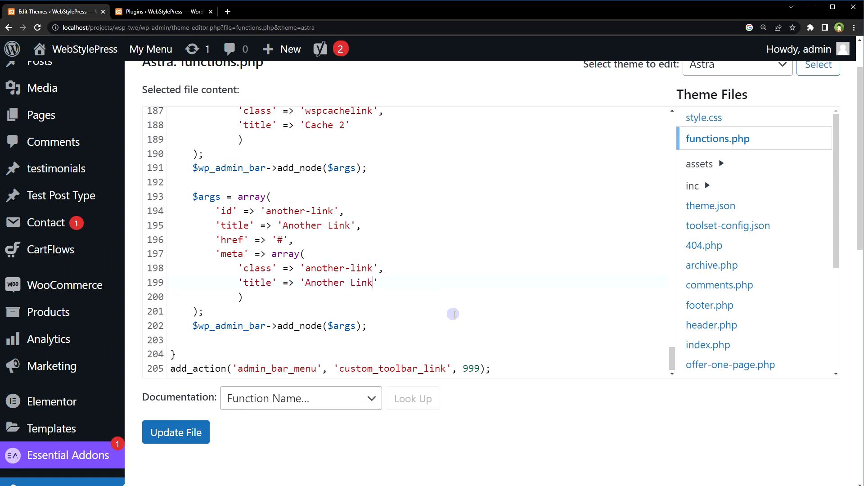
click(176, 432)
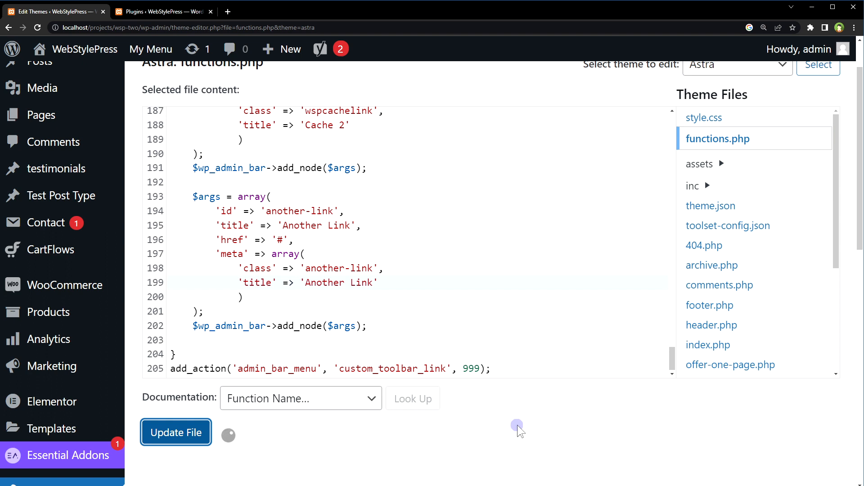
click(176, 432)
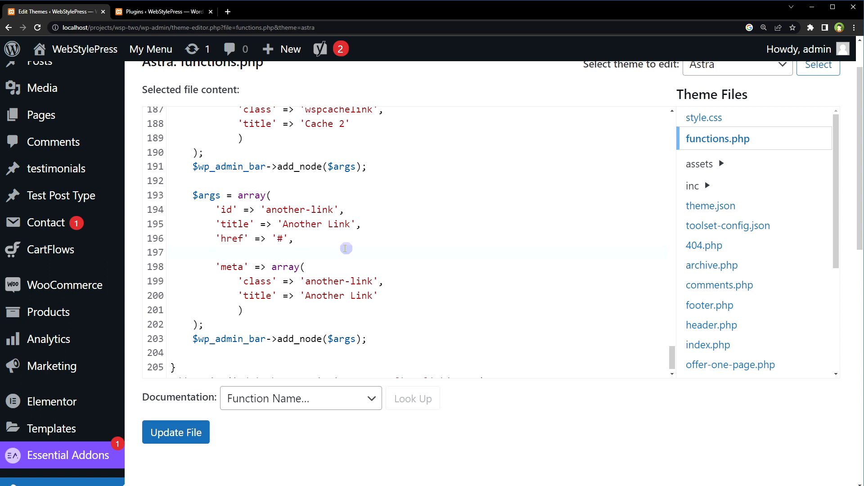
Give Another Link 'parent' => 'wspcachelink', save functions.php and reload the editor page
text('parent' => 'wspcachelink',)
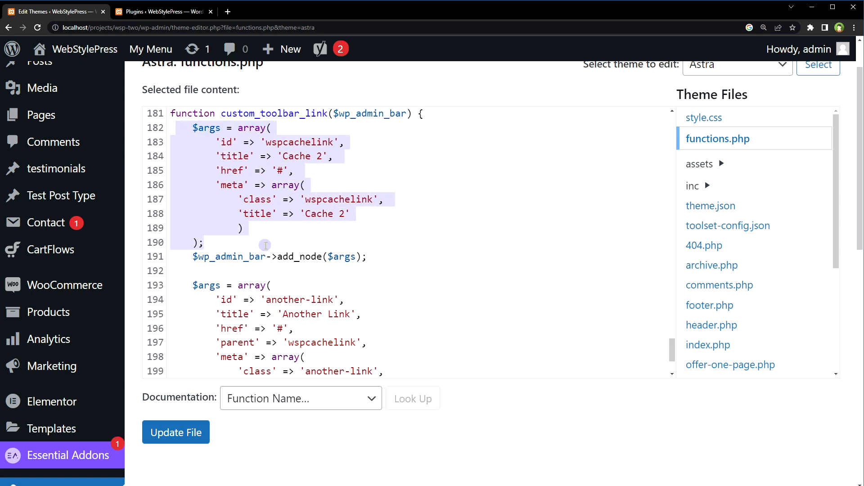
double_click(299, 142)
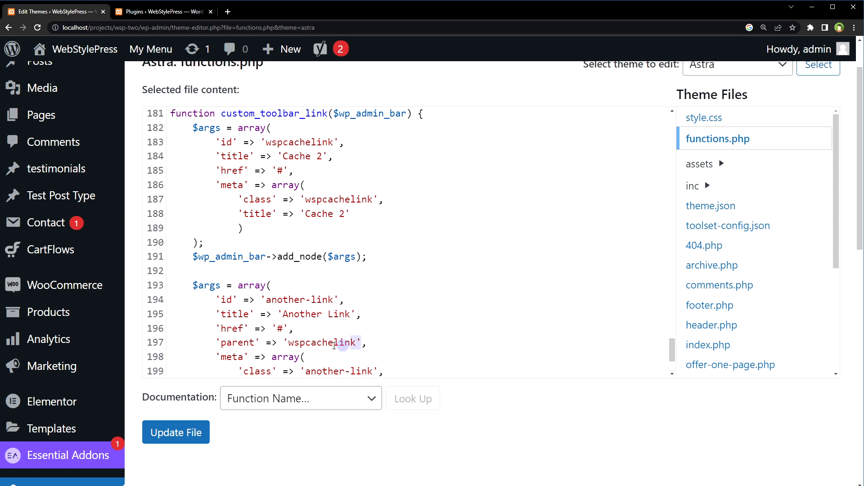
click(175, 432)
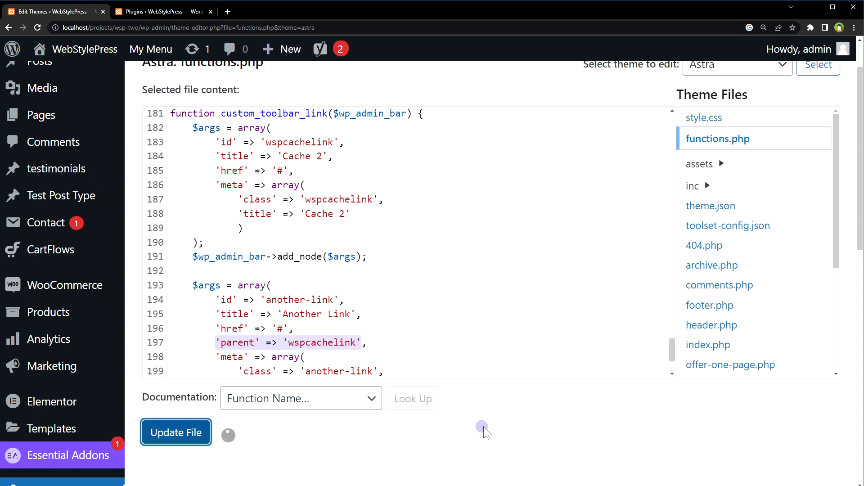
mouse_move(489, 428)
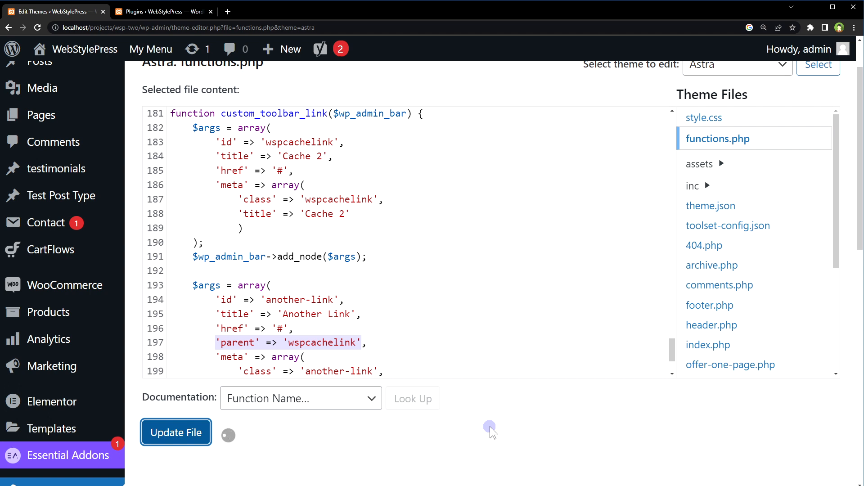
click(175, 432)
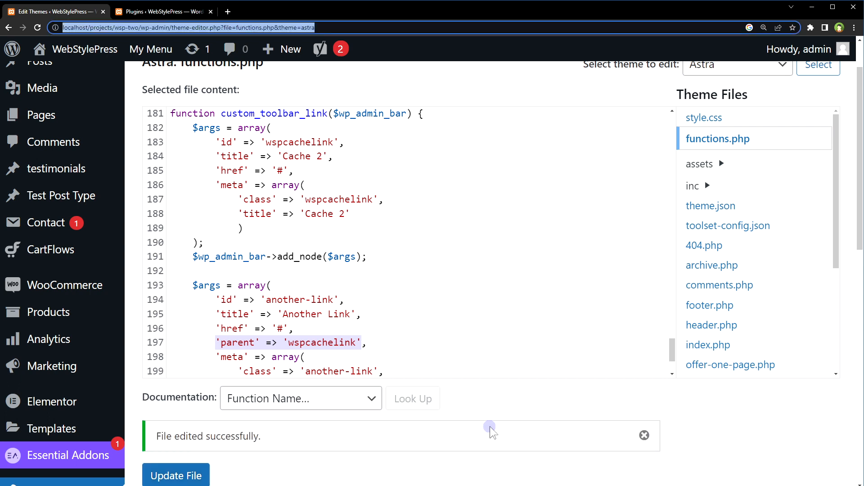
click(177, 475)
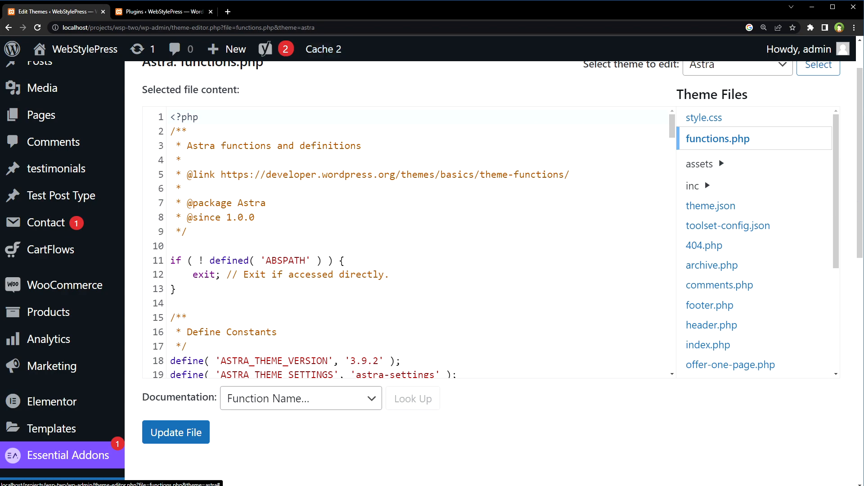
Review the another-link-2 node block, save functions.php and reload the page
scroll(down, 3)
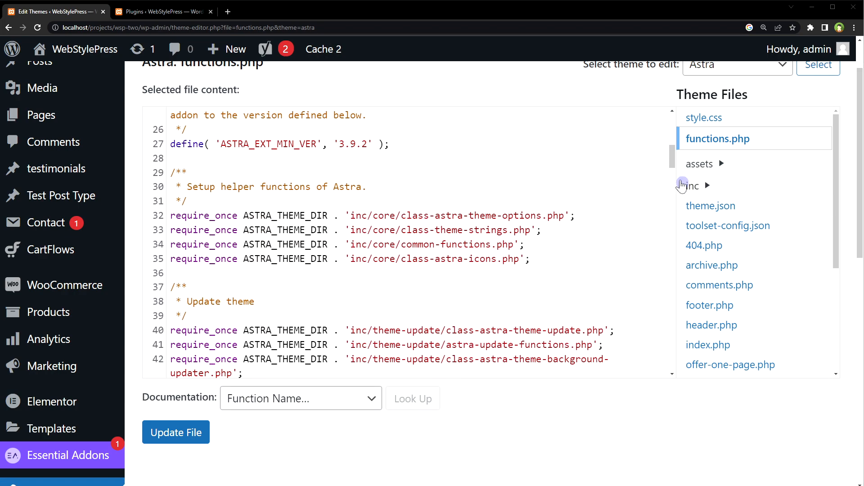
scroll(down, 3)
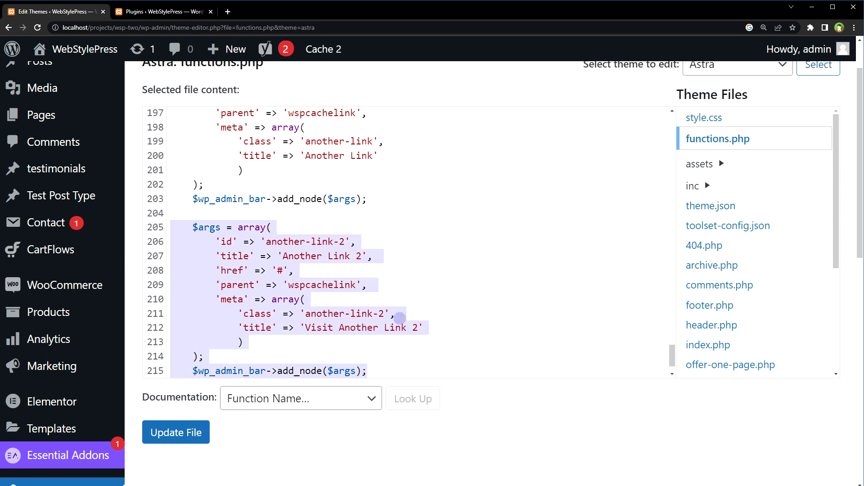
scroll(down, 3)
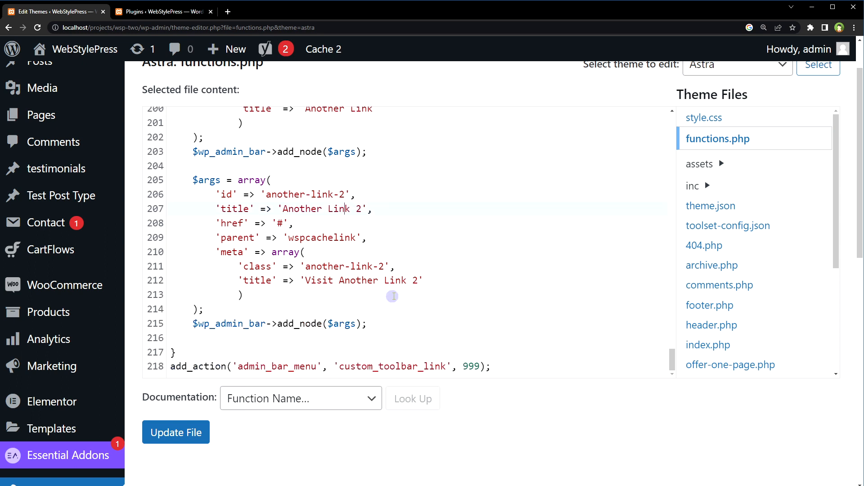
scroll(up, 3)
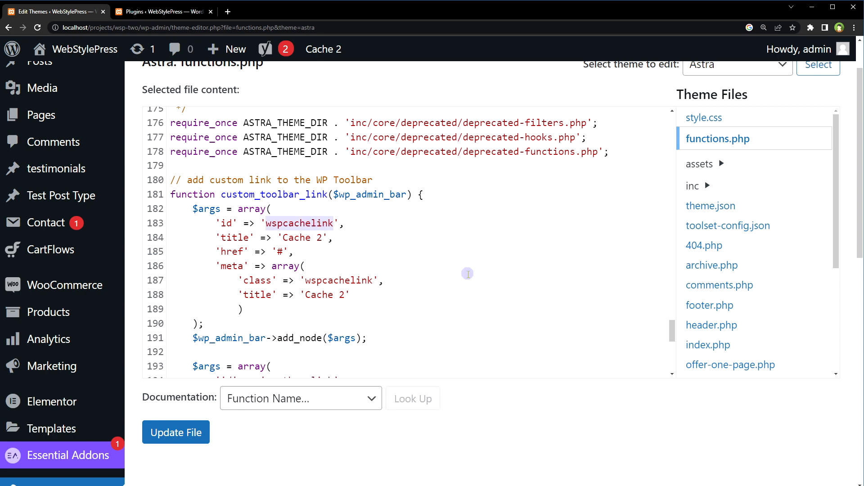
scroll(down, 3)
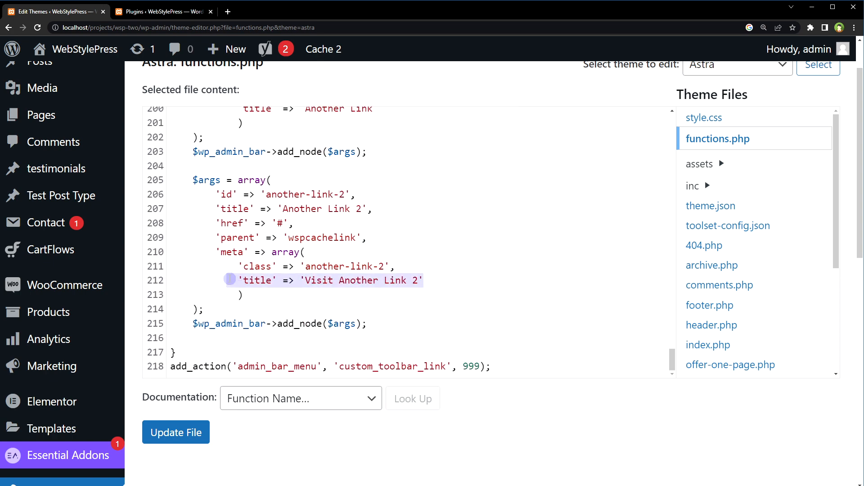
click(176, 432)
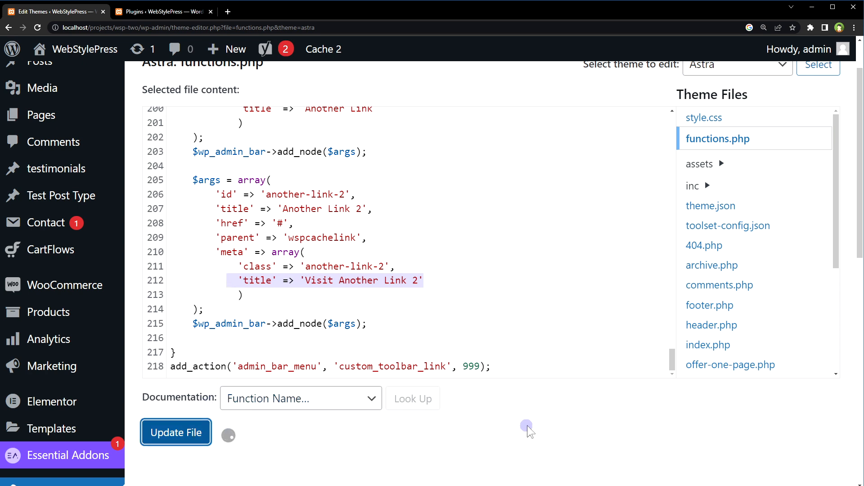
click(176, 432)
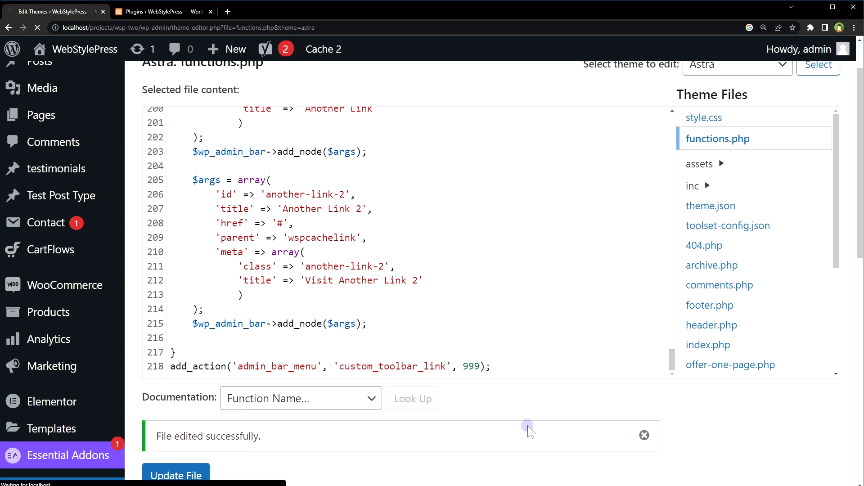
mouse_move(475, 412)
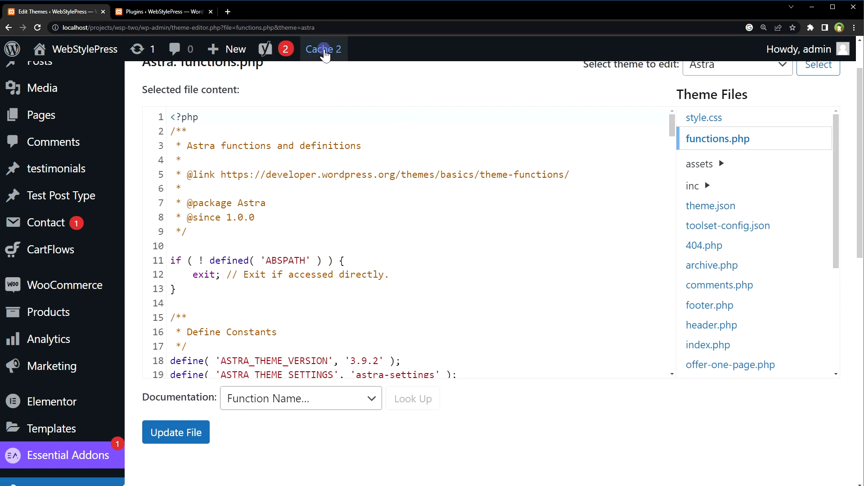
Check the Cache 2 toolbar menu lists Another Link and Another Link 2
click(323, 49)
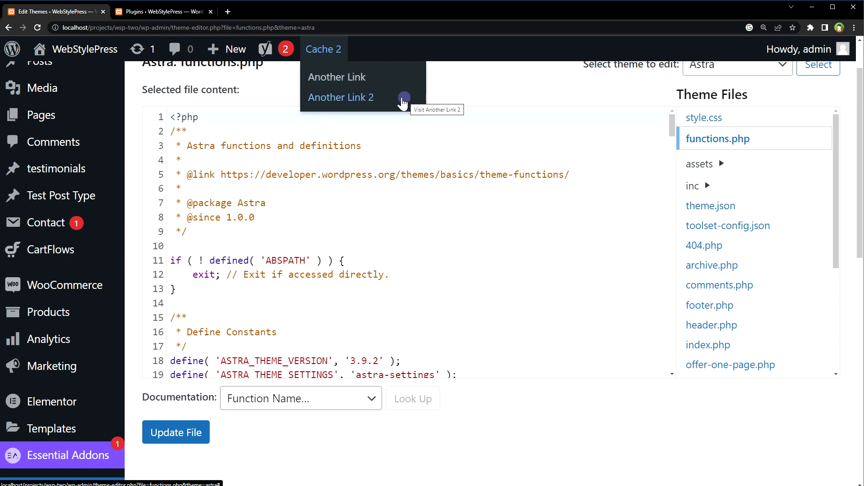
click(532, 232)
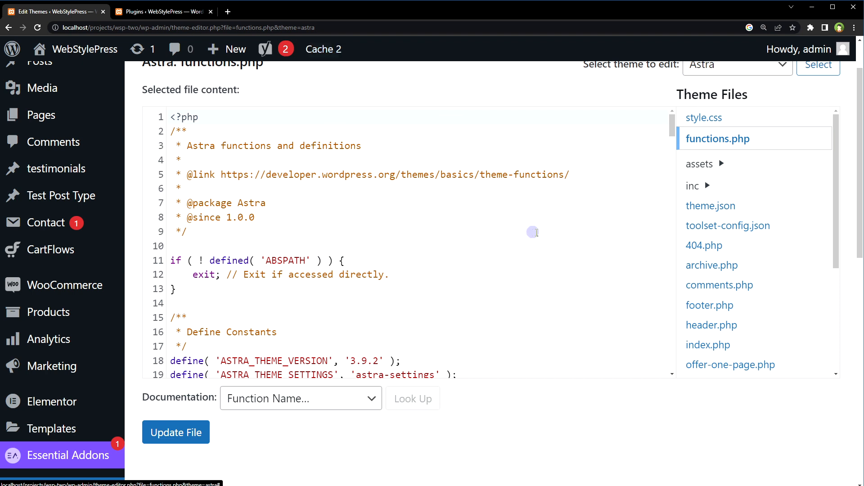
Review the another-link-3 node with parent another-link-2, save functions.php and reload the page
scroll(down, 3)
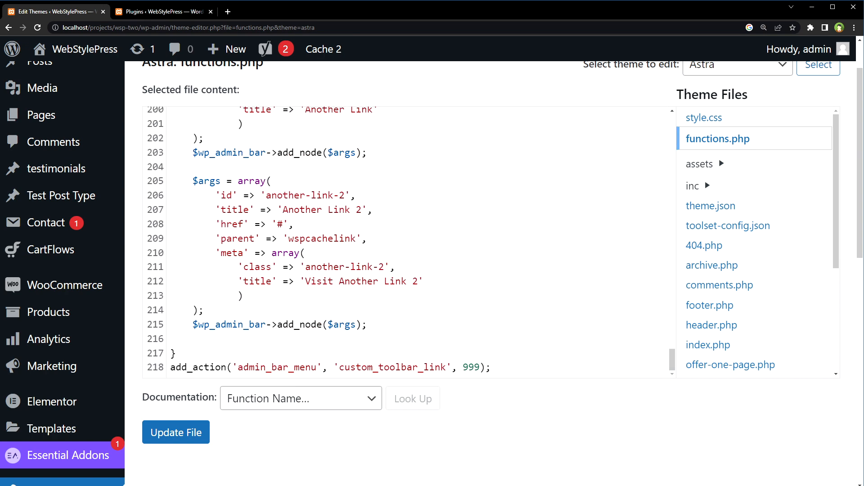
double_click(304, 195)
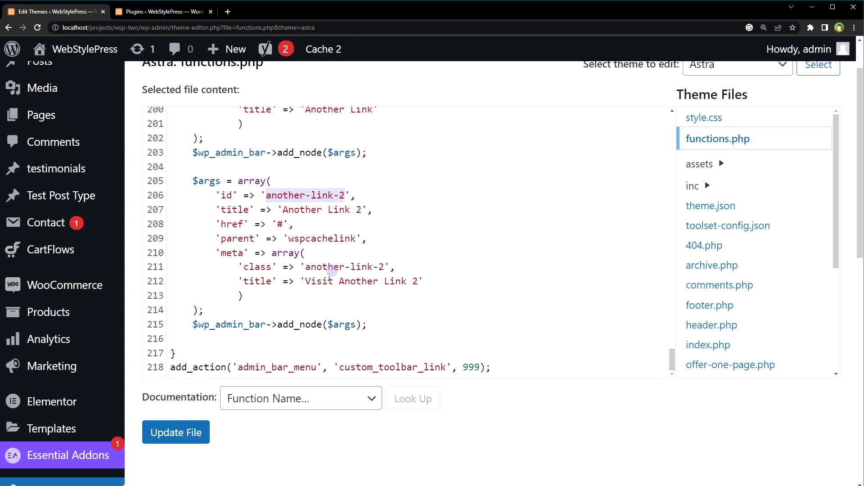
scroll(down, 3)
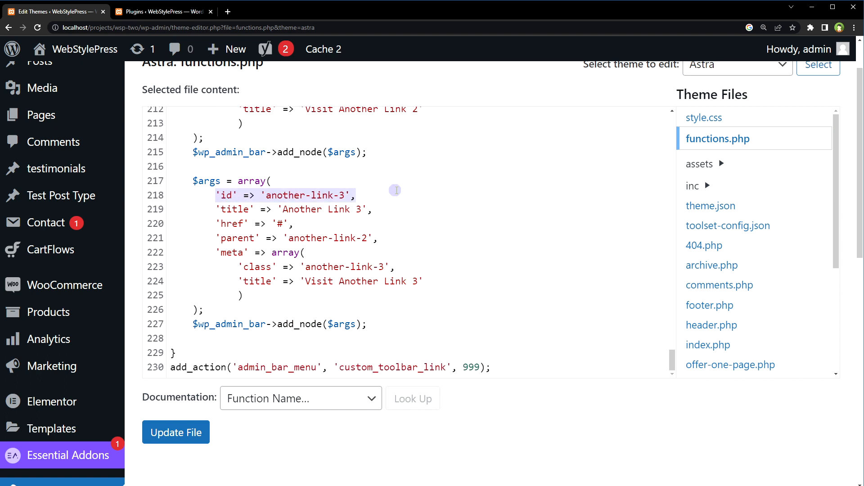
click(226, 266)
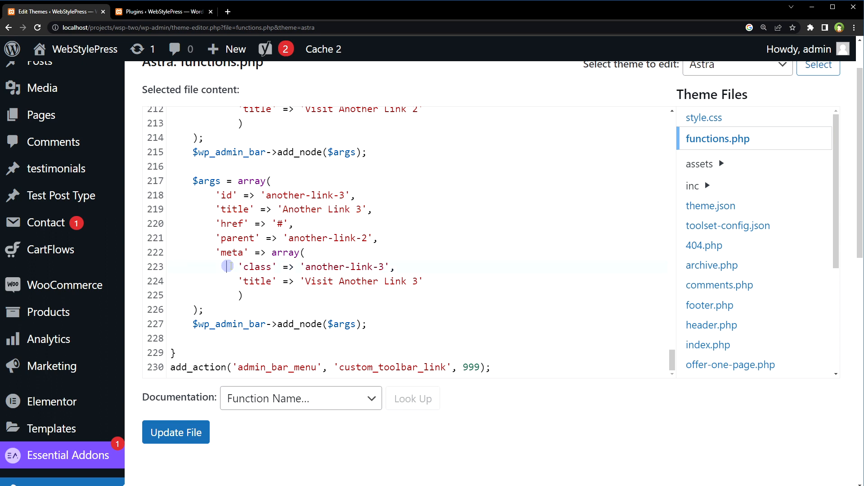
drag(227, 266, 423, 281)
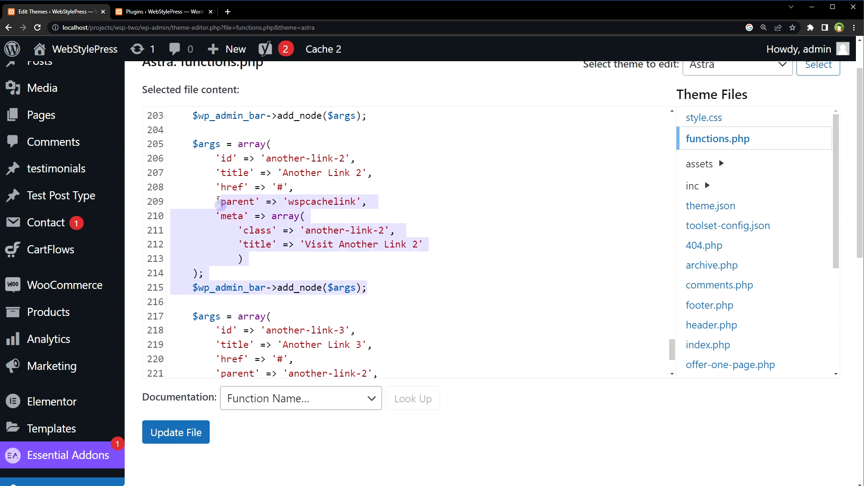
click(175, 432)
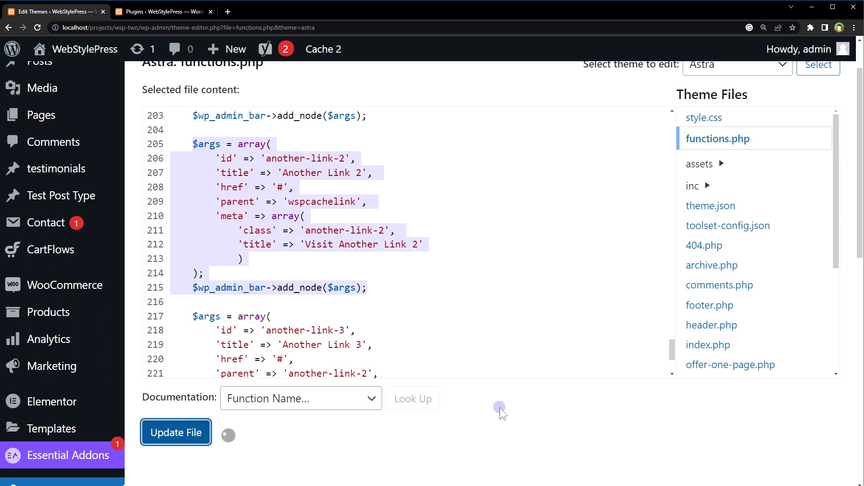
click(175, 432)
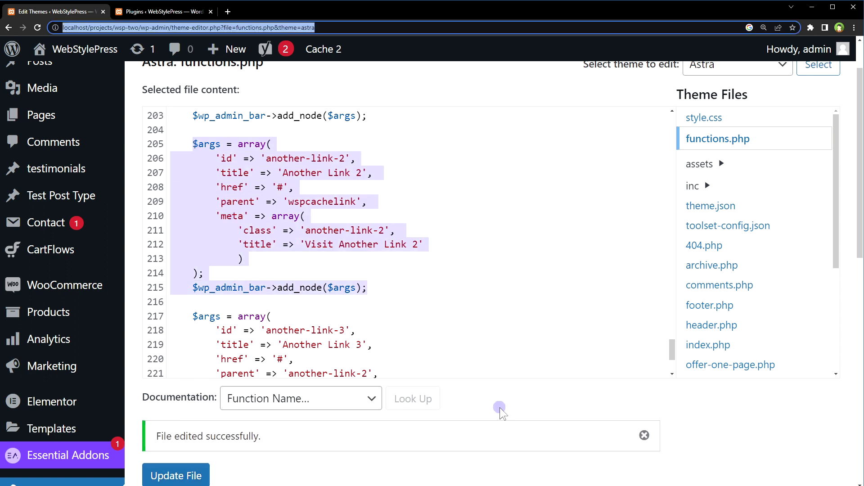
click(176, 475)
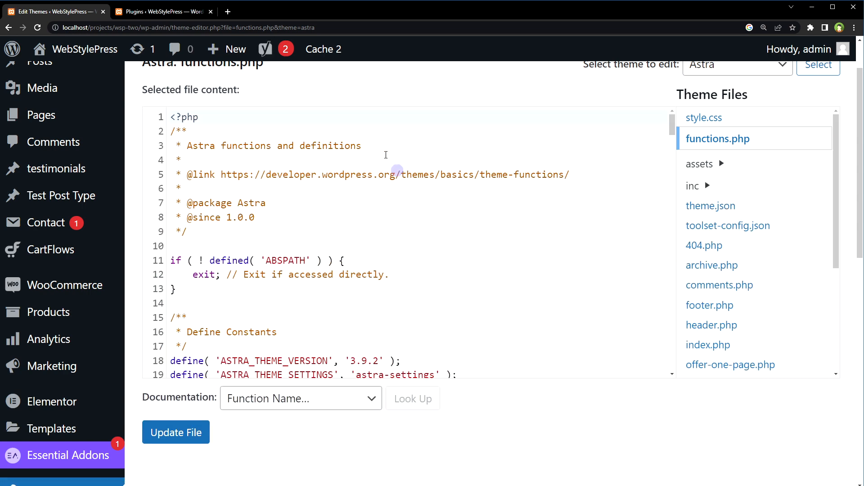
click(324, 49)
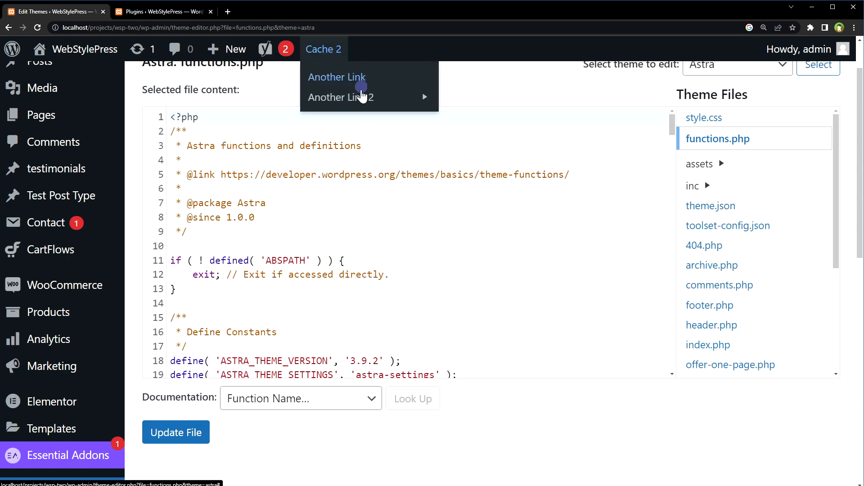
mouse_move(340, 97)
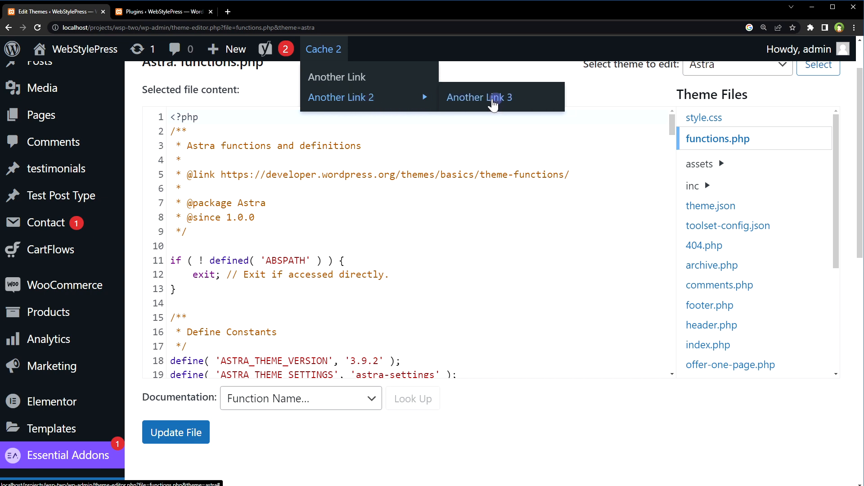
mouse_move(517, 104)
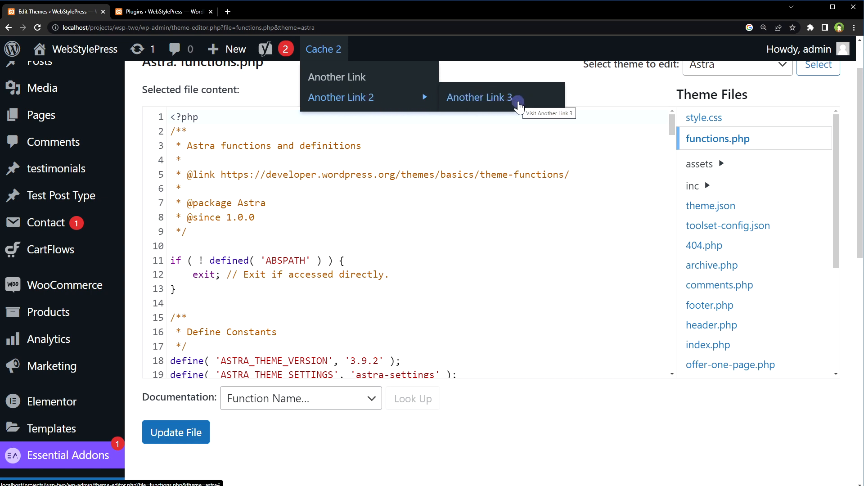
mouse_move(354, 97)
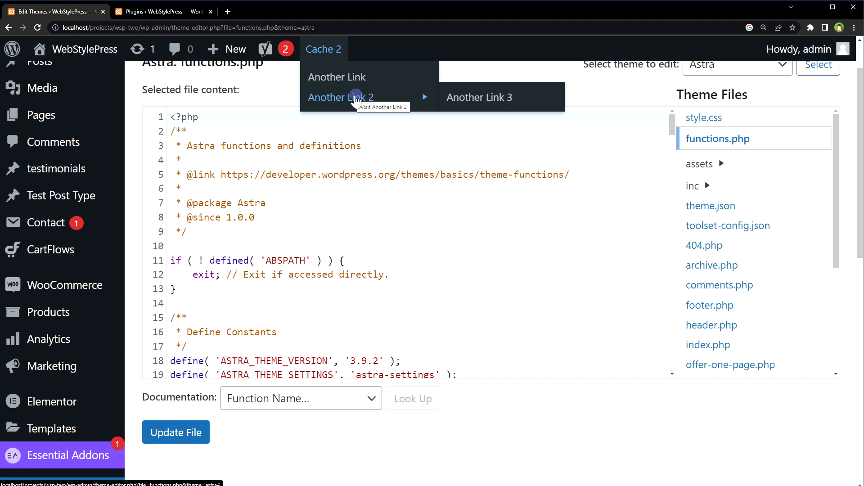
mouse_move(367, 72)
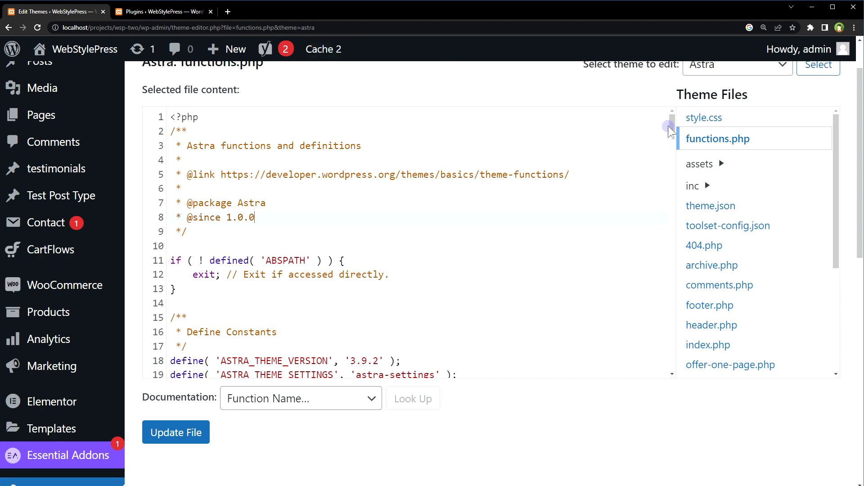
scroll(down, 3)
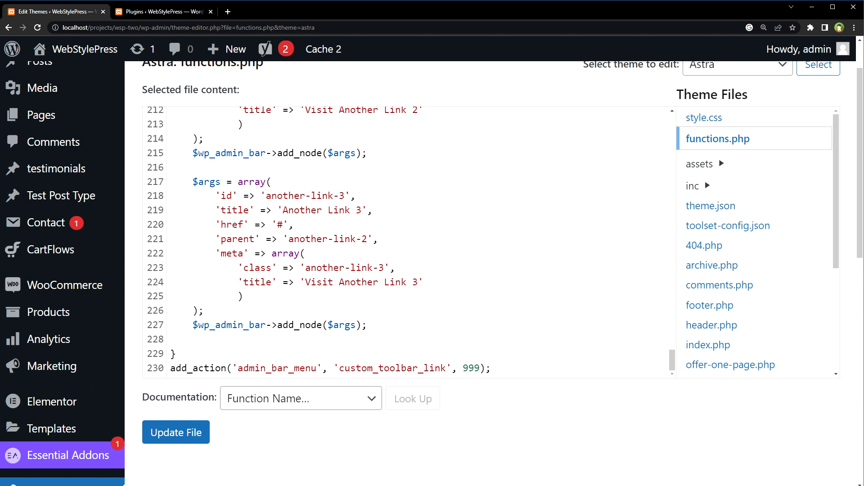